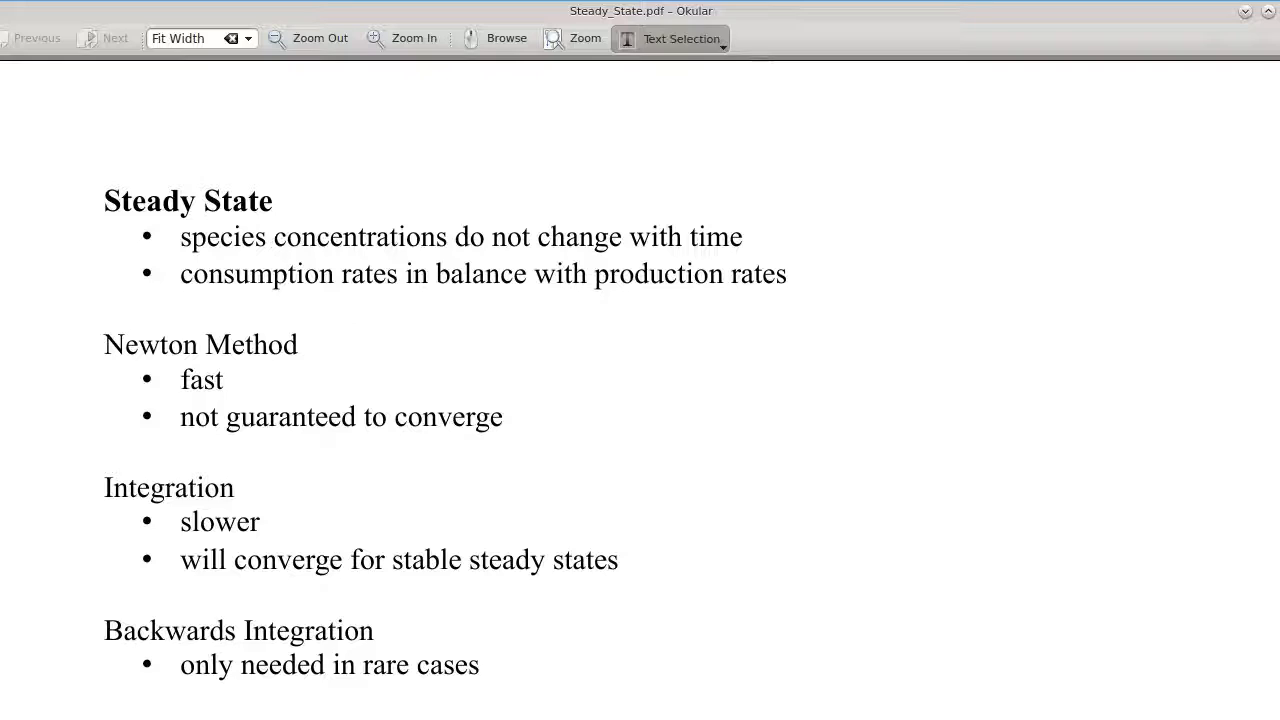
mouse_move(820, 296)
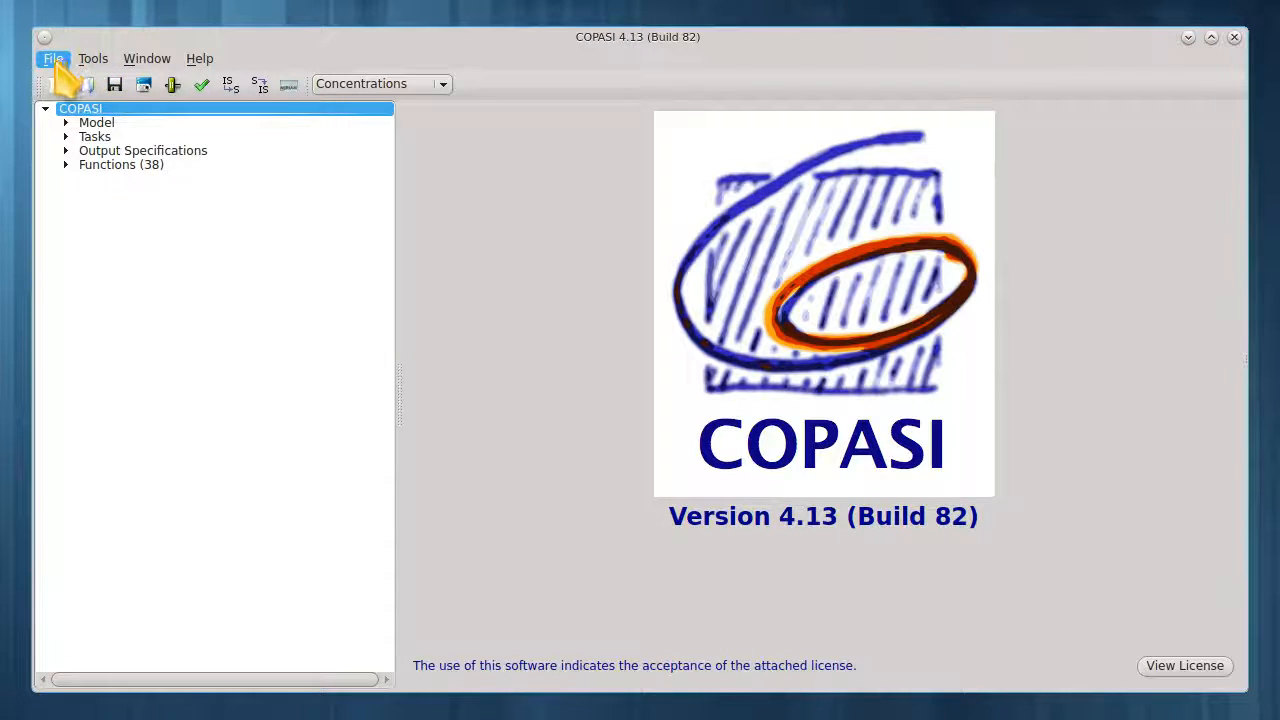
- Load the MAPK-HF96-layout.cps example model from the examples folder
click(52, 58)
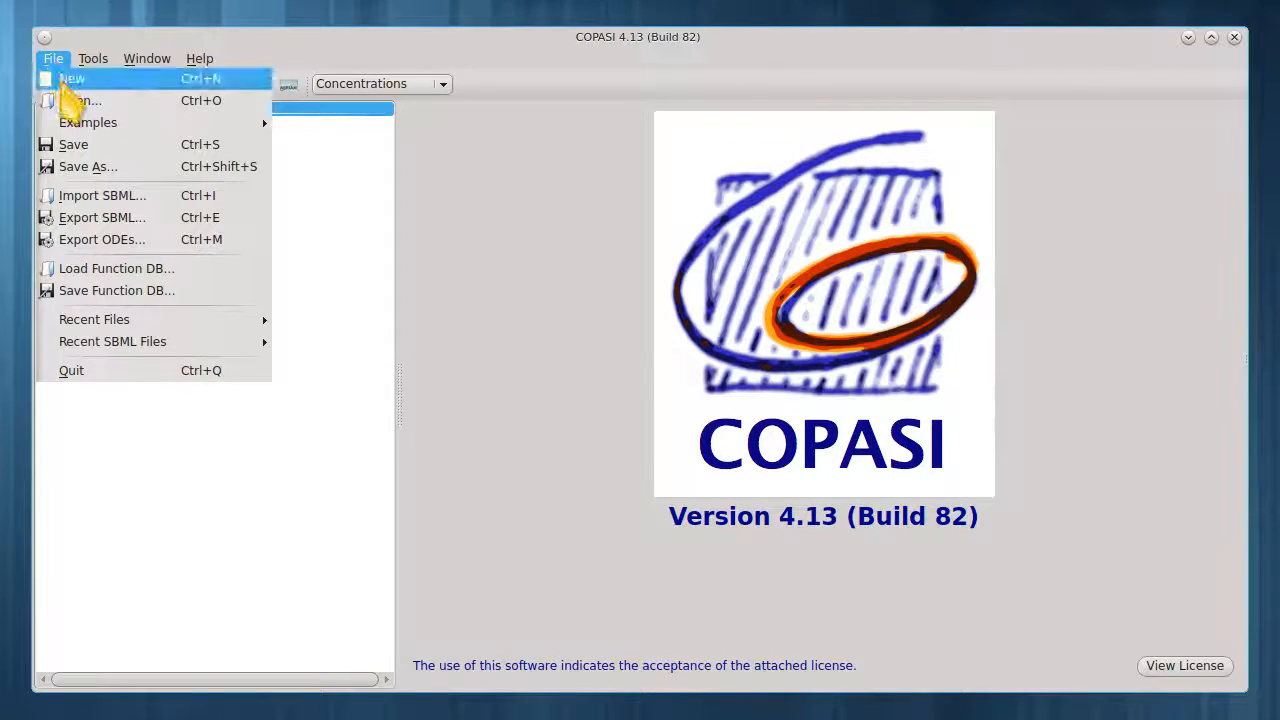
mouse_move(88, 122)
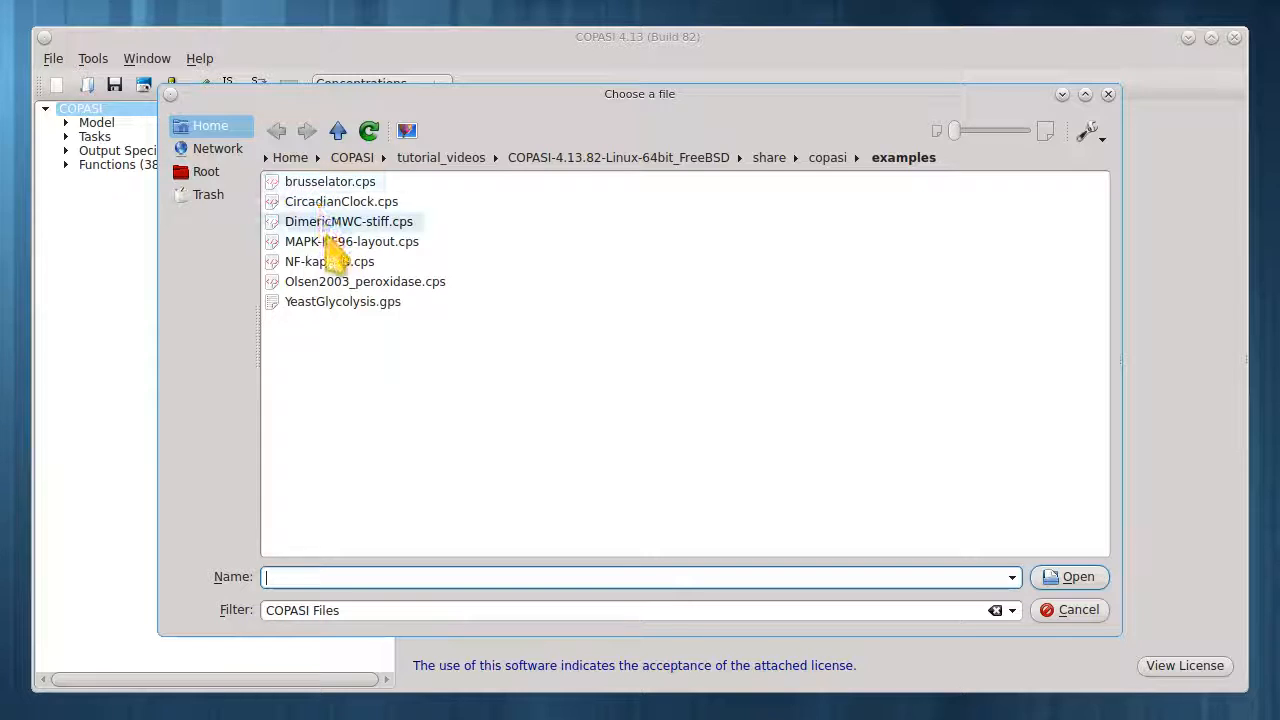
click(352, 240)
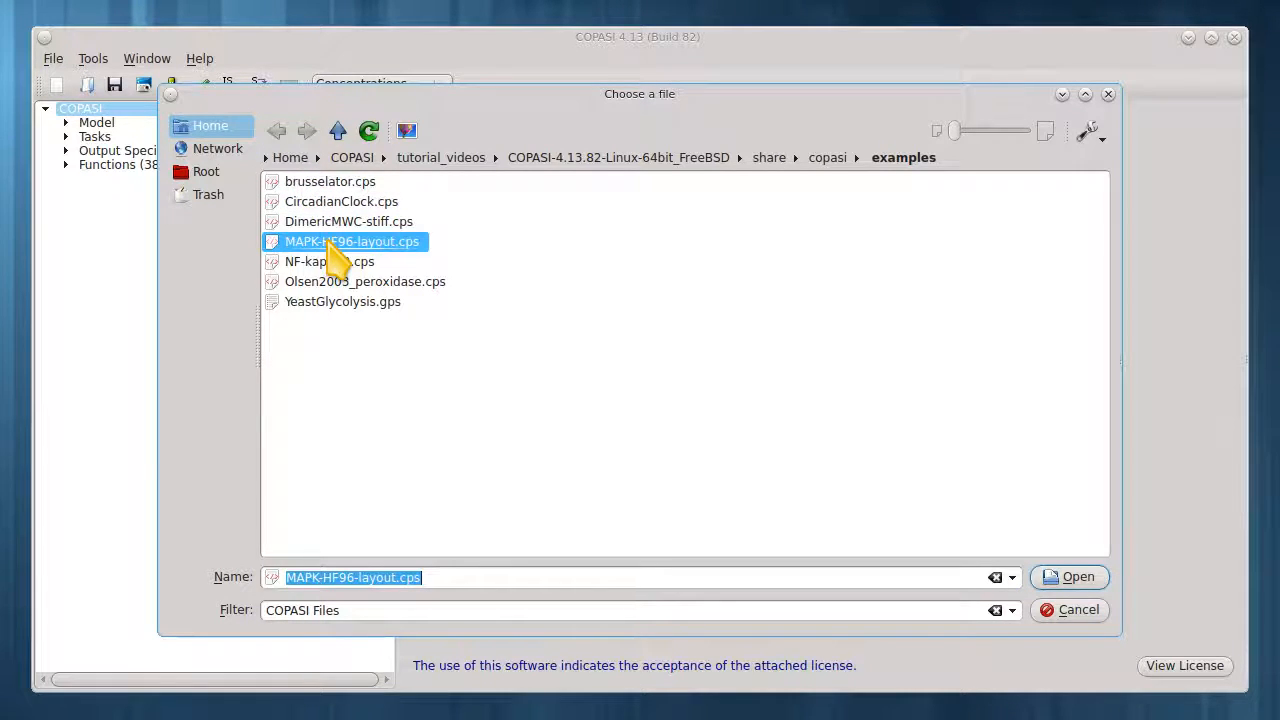
click(1078, 576)
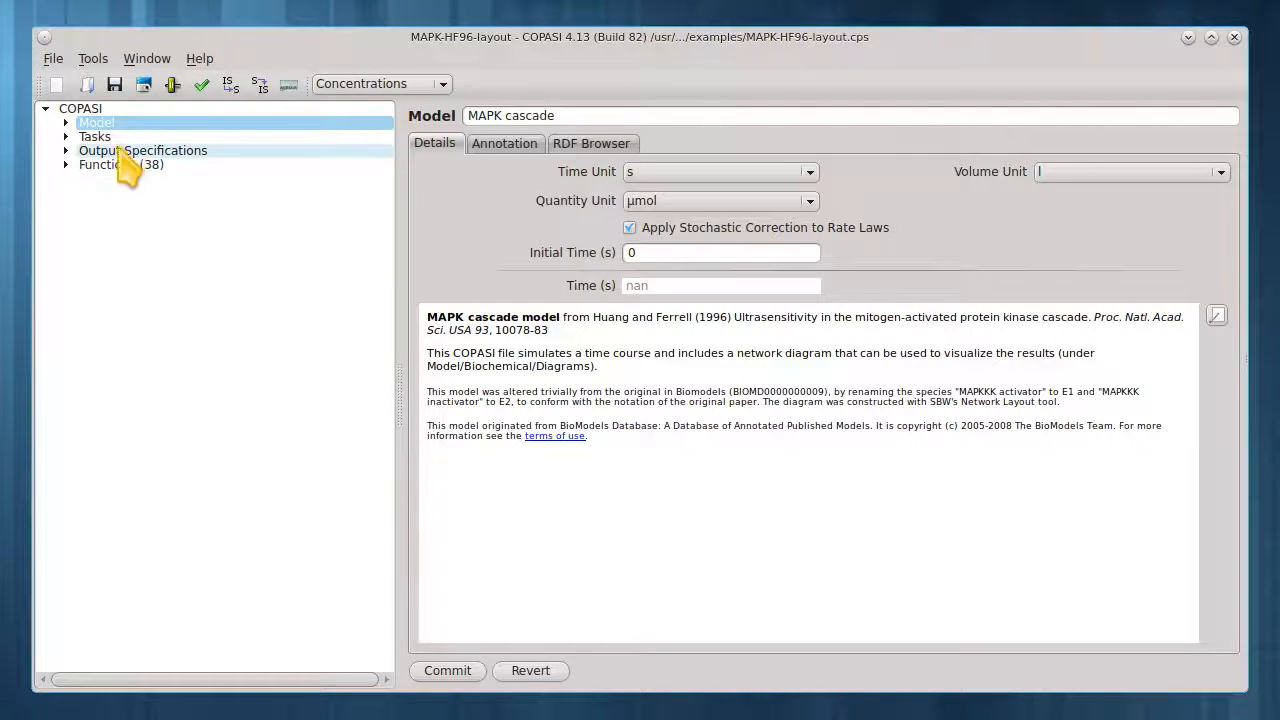
- In the Steady-State task, set Use Integration and Use Back Integration to 0, leaving Newton only
click(66, 136)
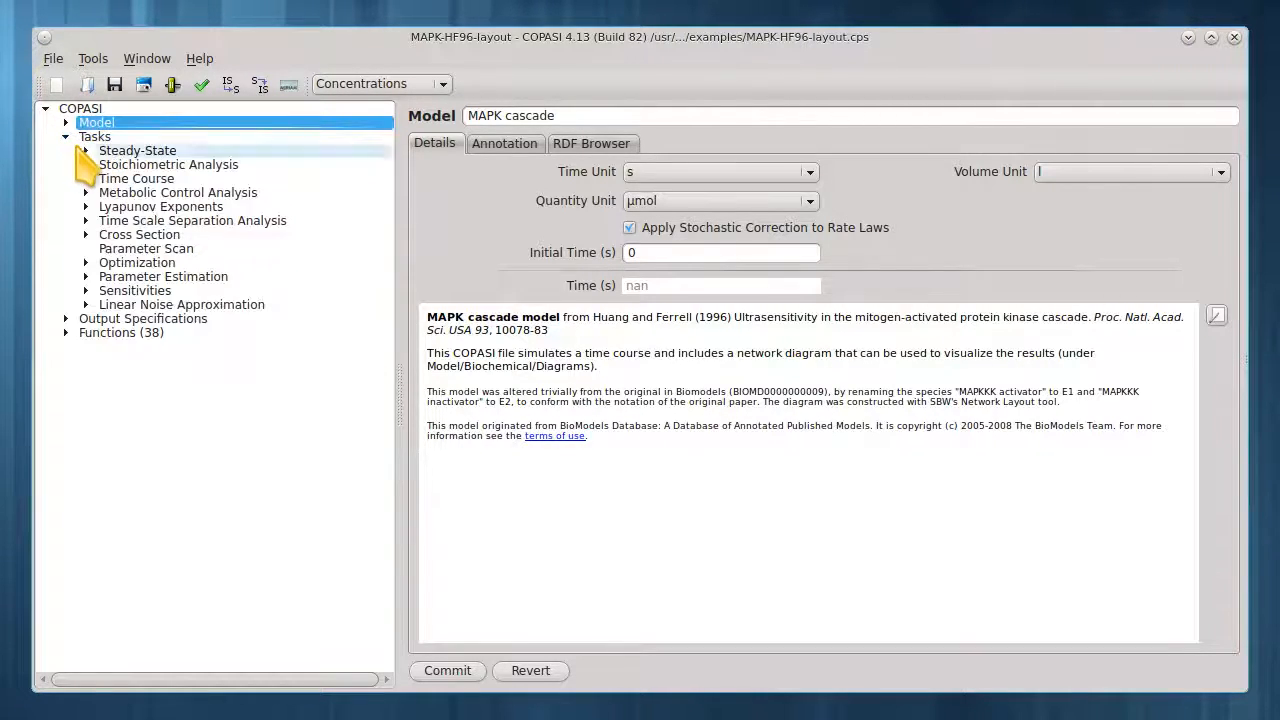
mouse_move(96, 168)
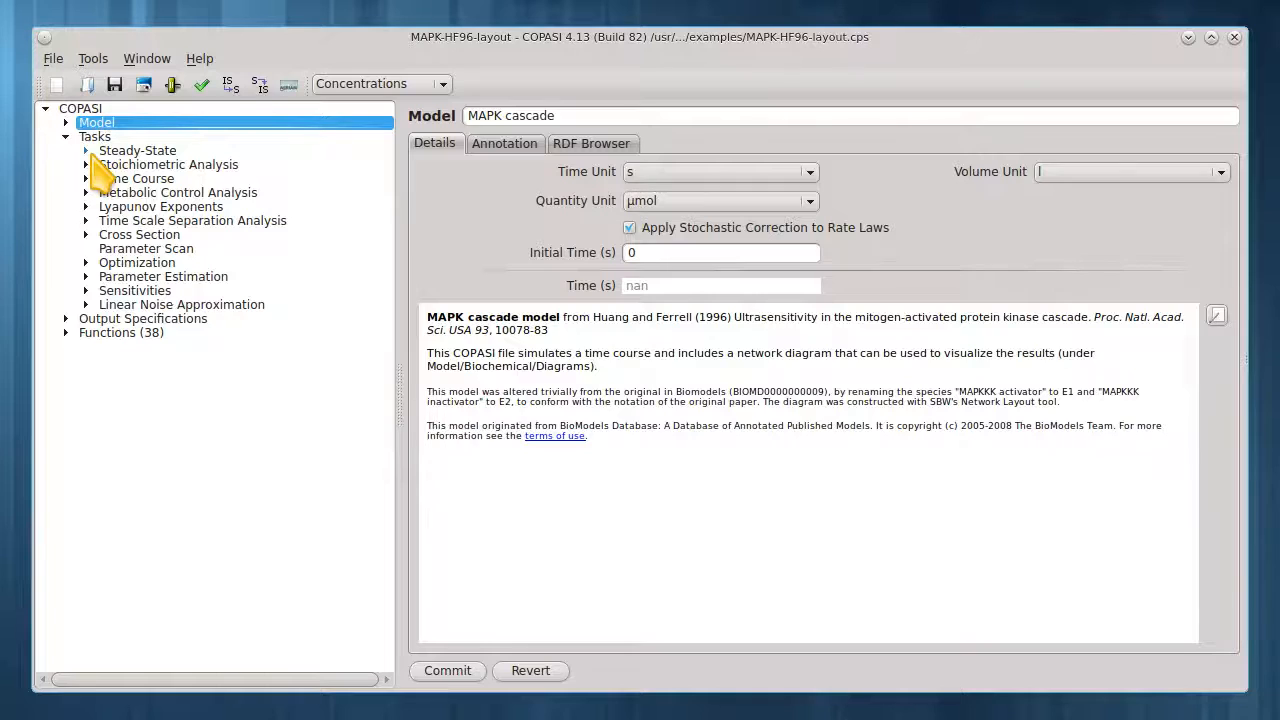
click(136, 150)
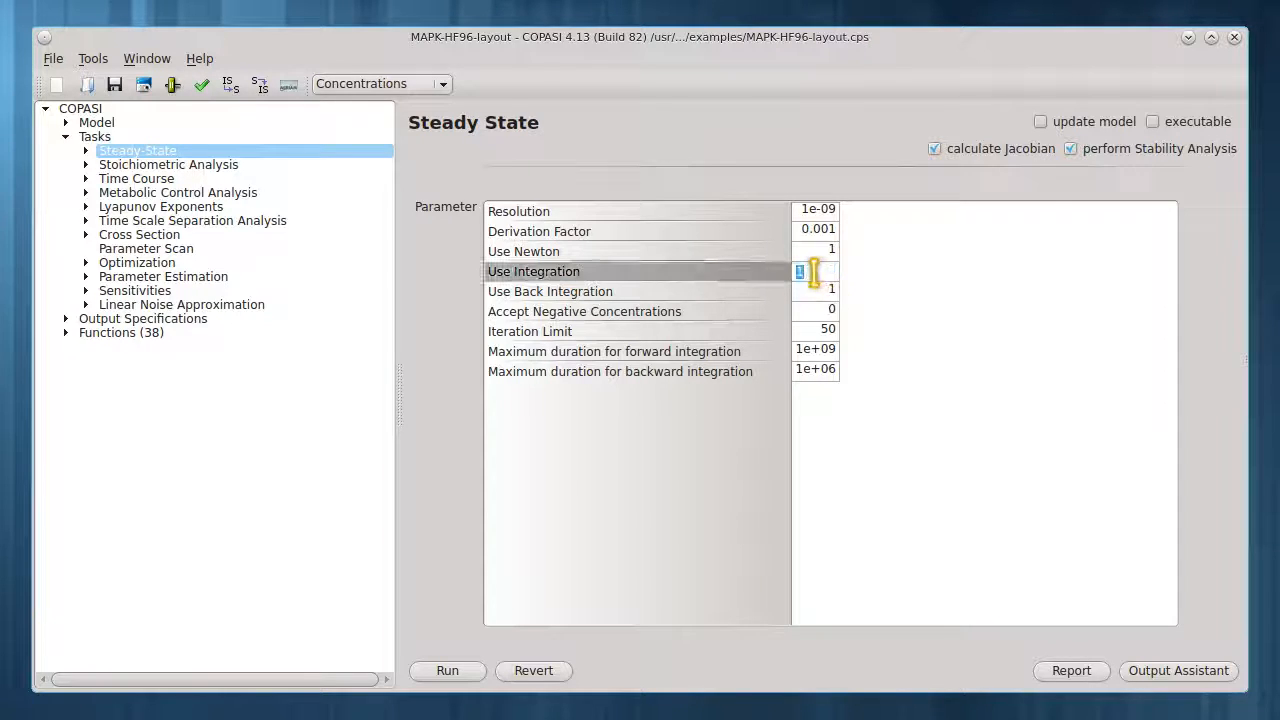
click(816, 272)
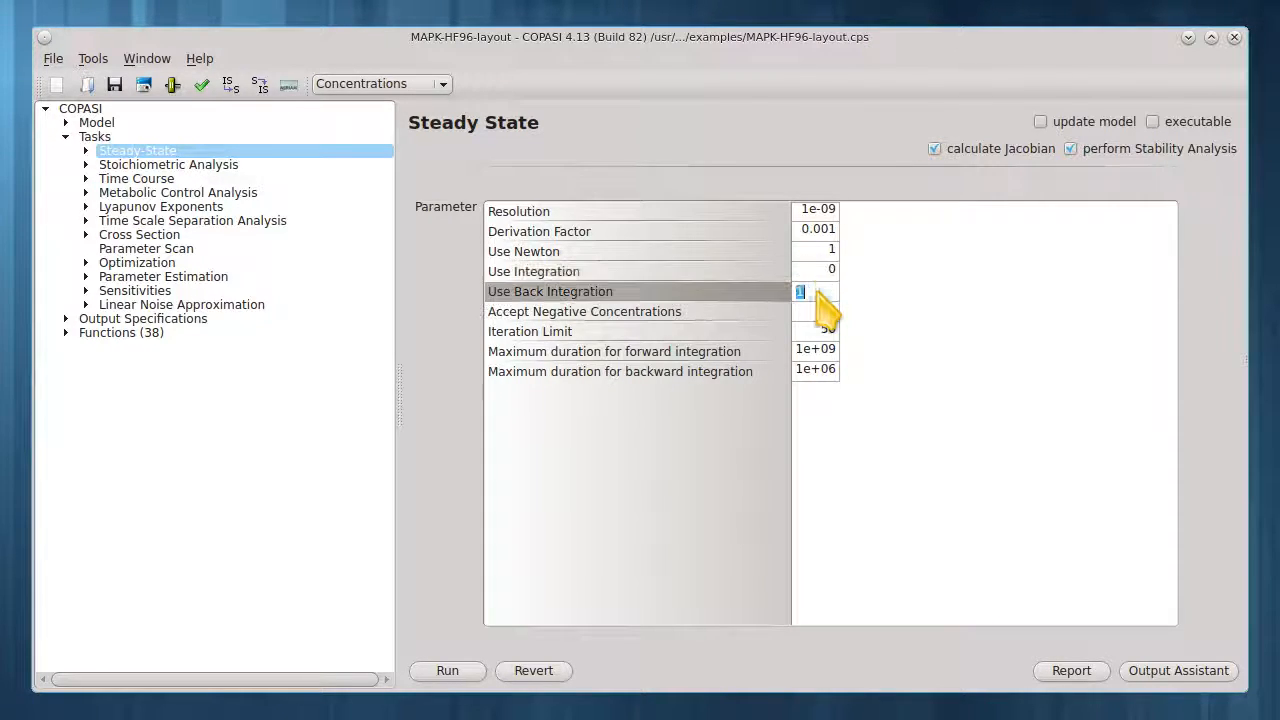
text(0)
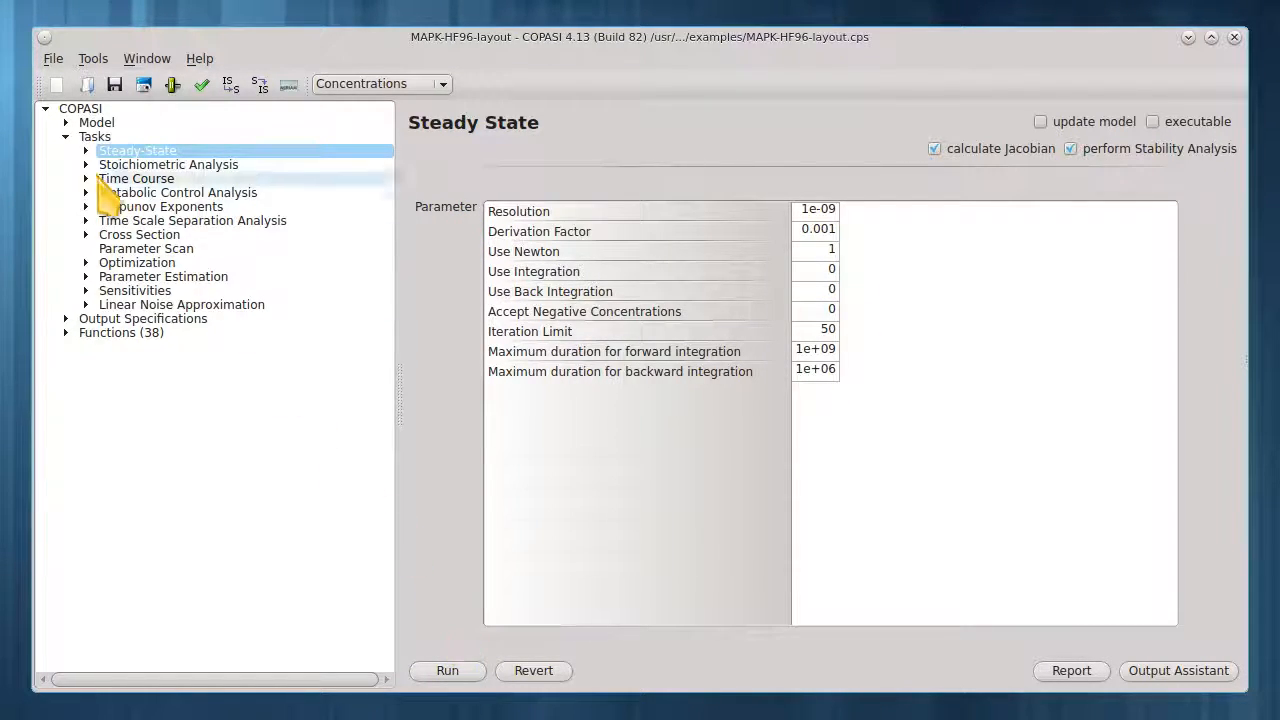
- Run the Newton-only steady state and read the Protocol log reporting the damping limit exceeded
click(86, 150)
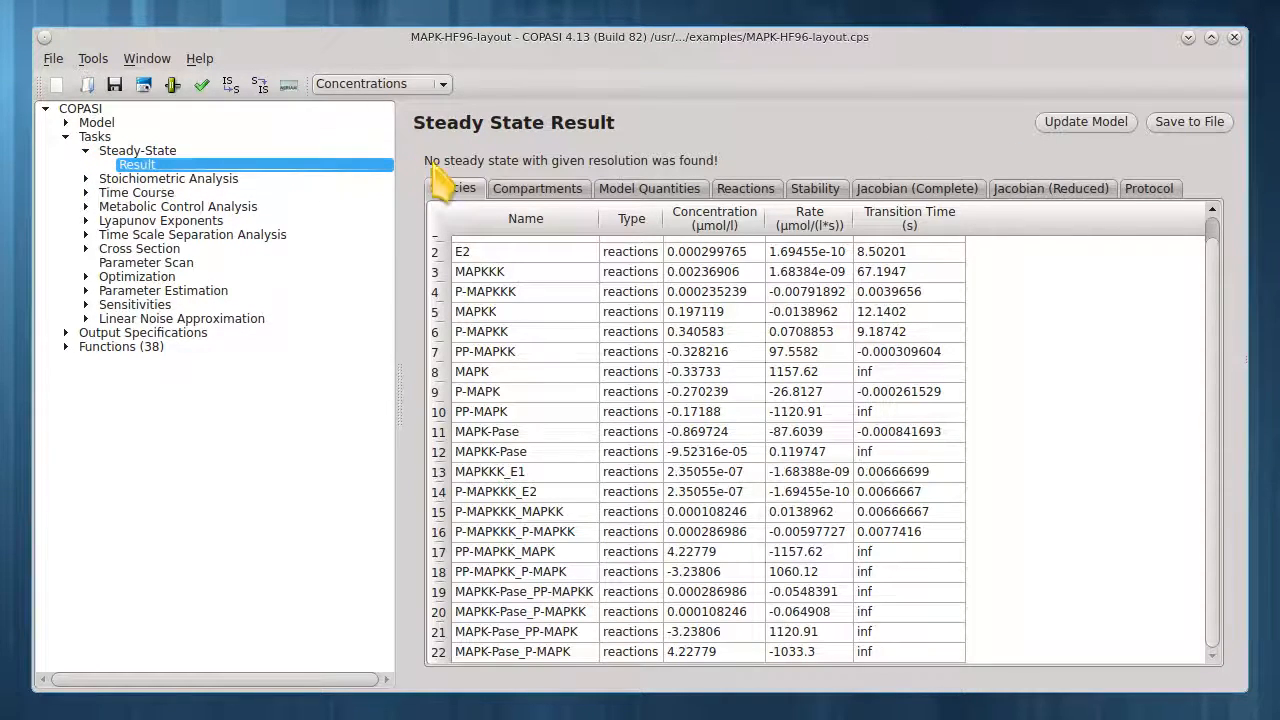
mouse_move(716, 188)
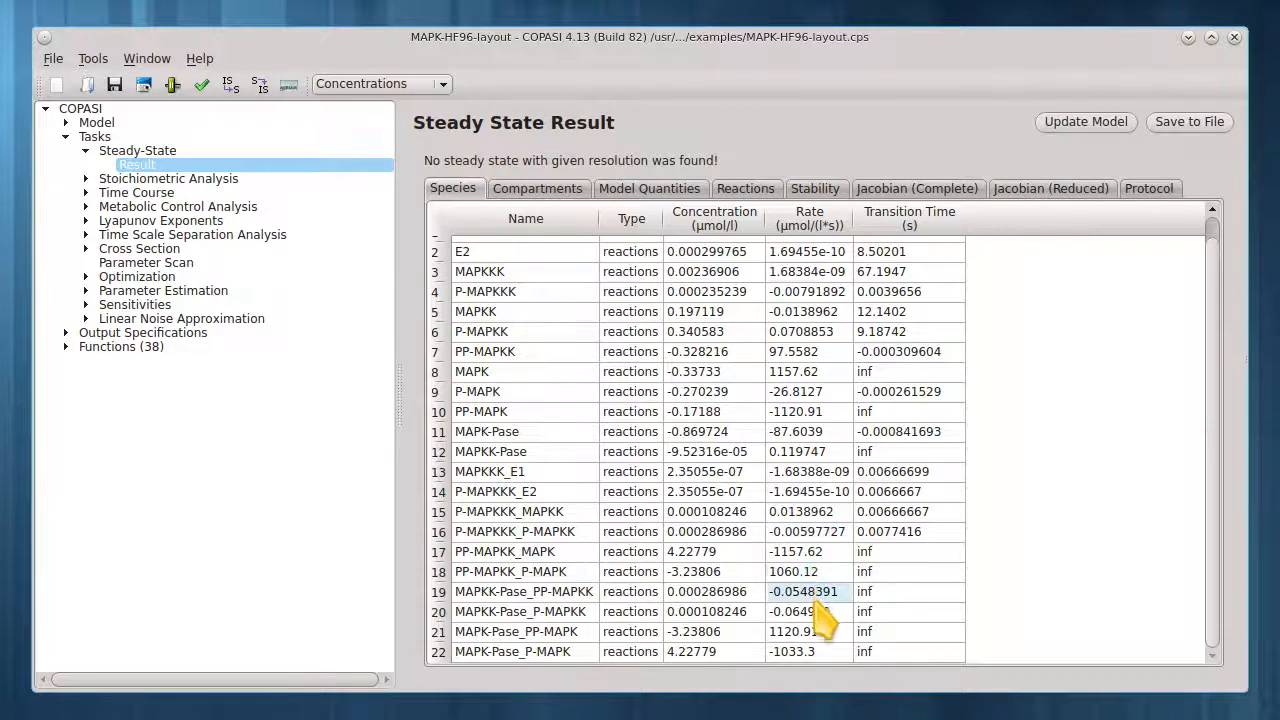
click(808, 612)
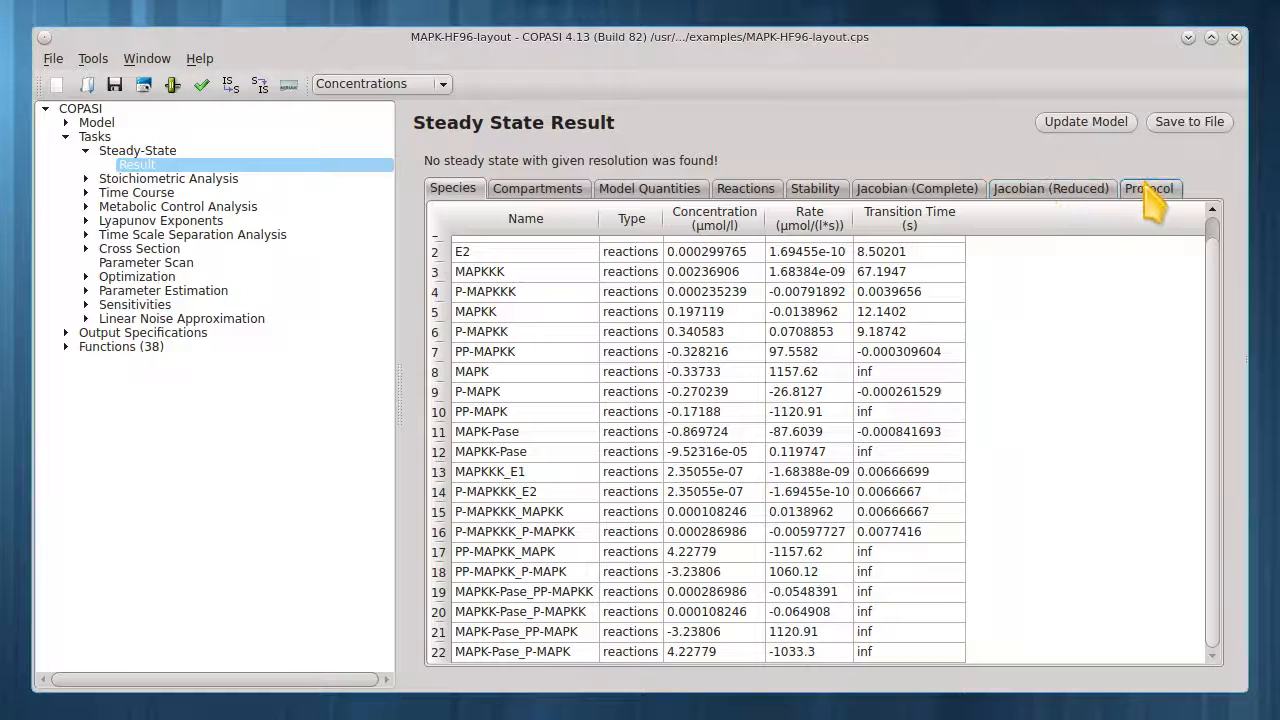
click(1148, 188)
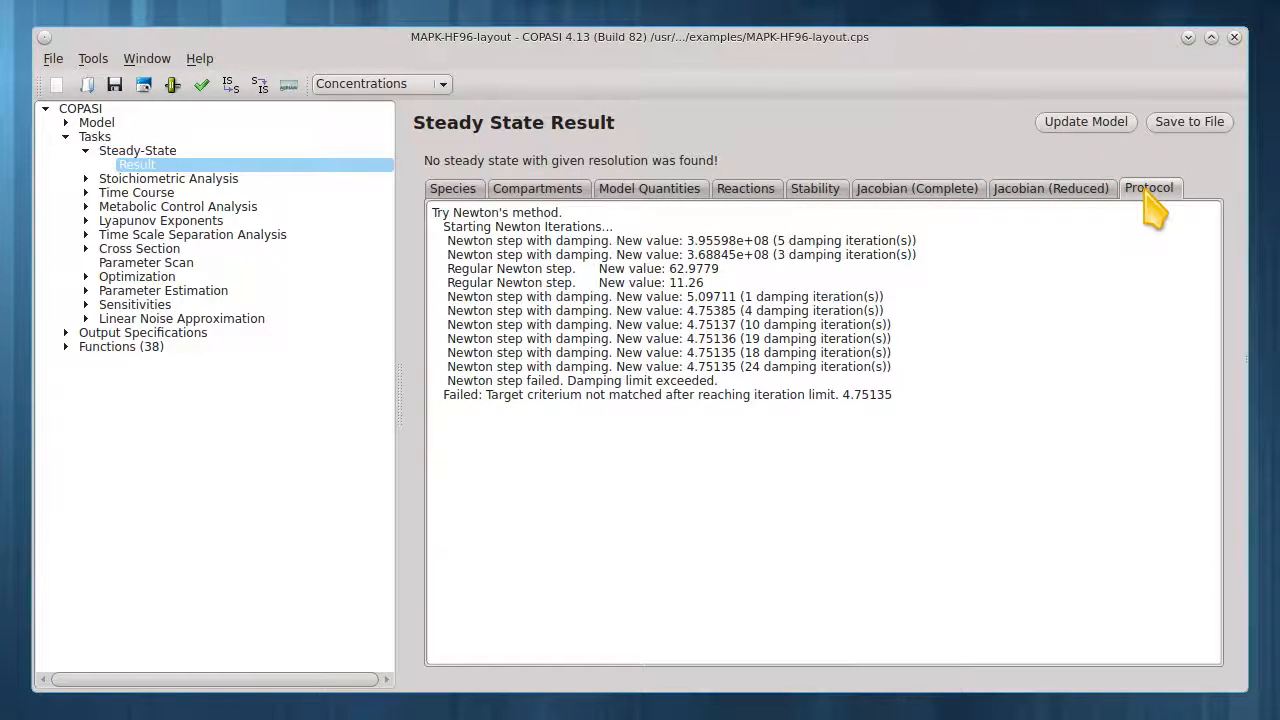
mouse_move(990, 340)
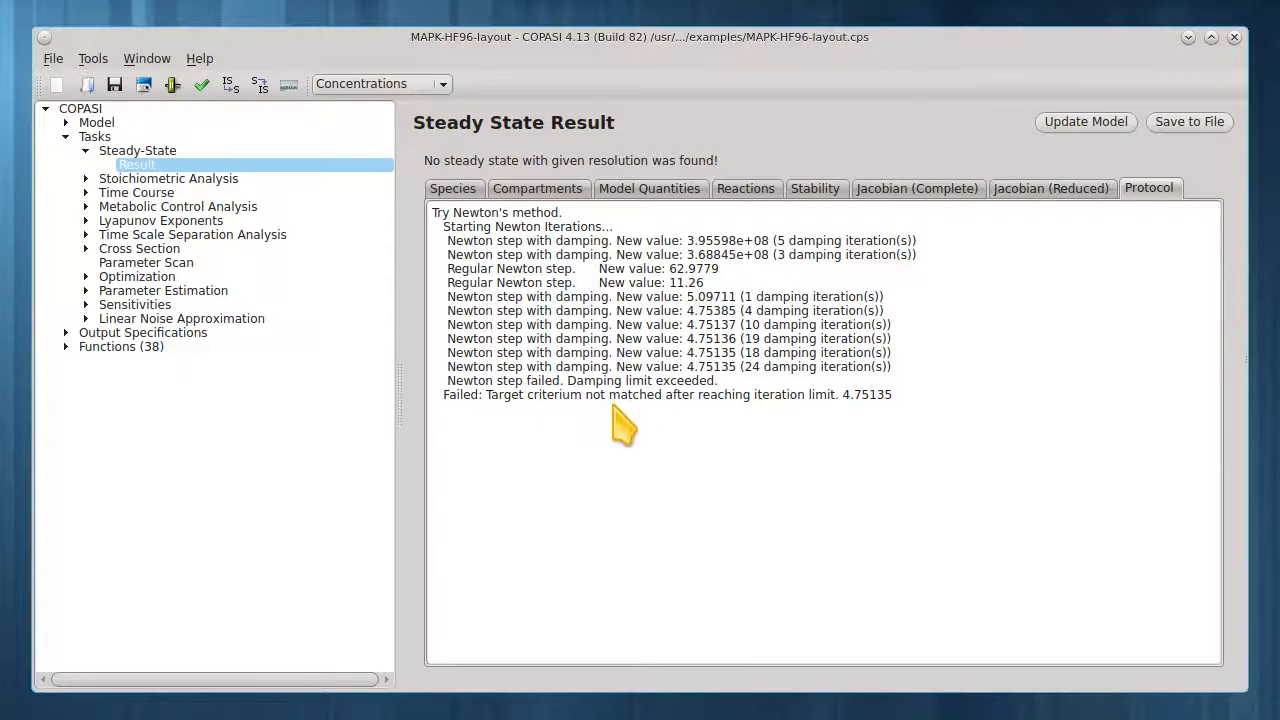
mouse_move(884, 440)
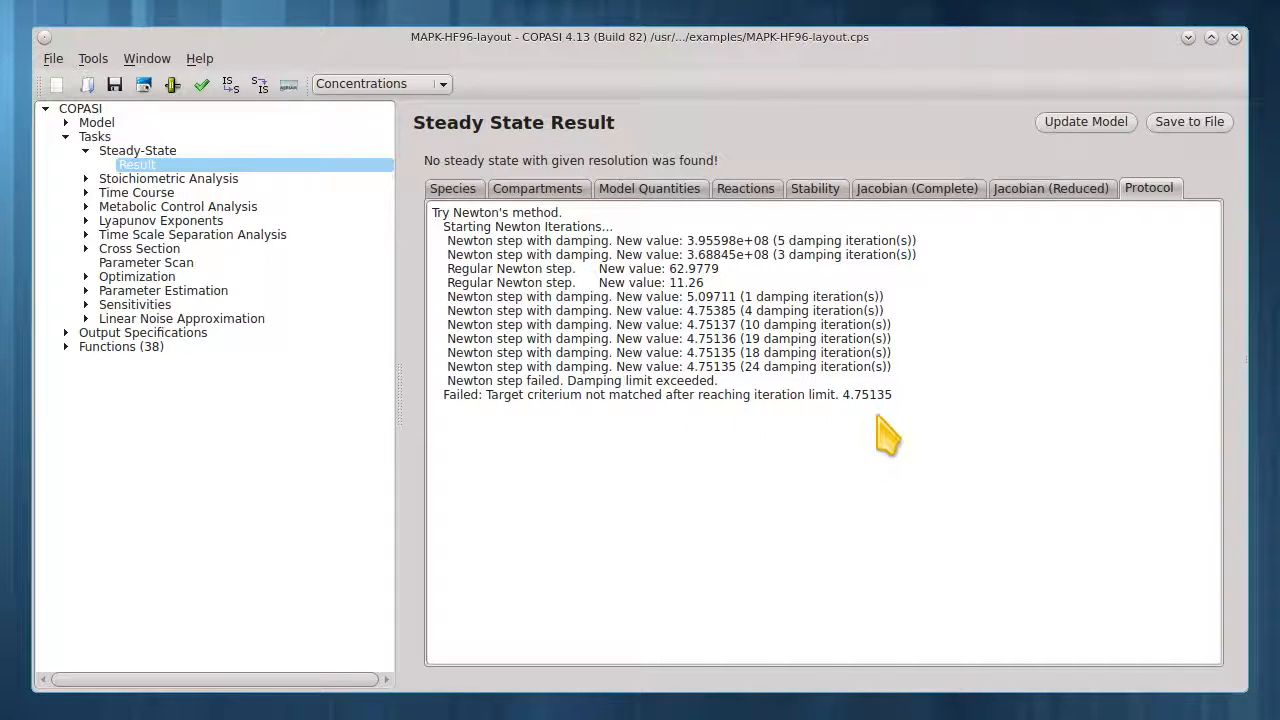
click(452, 188)
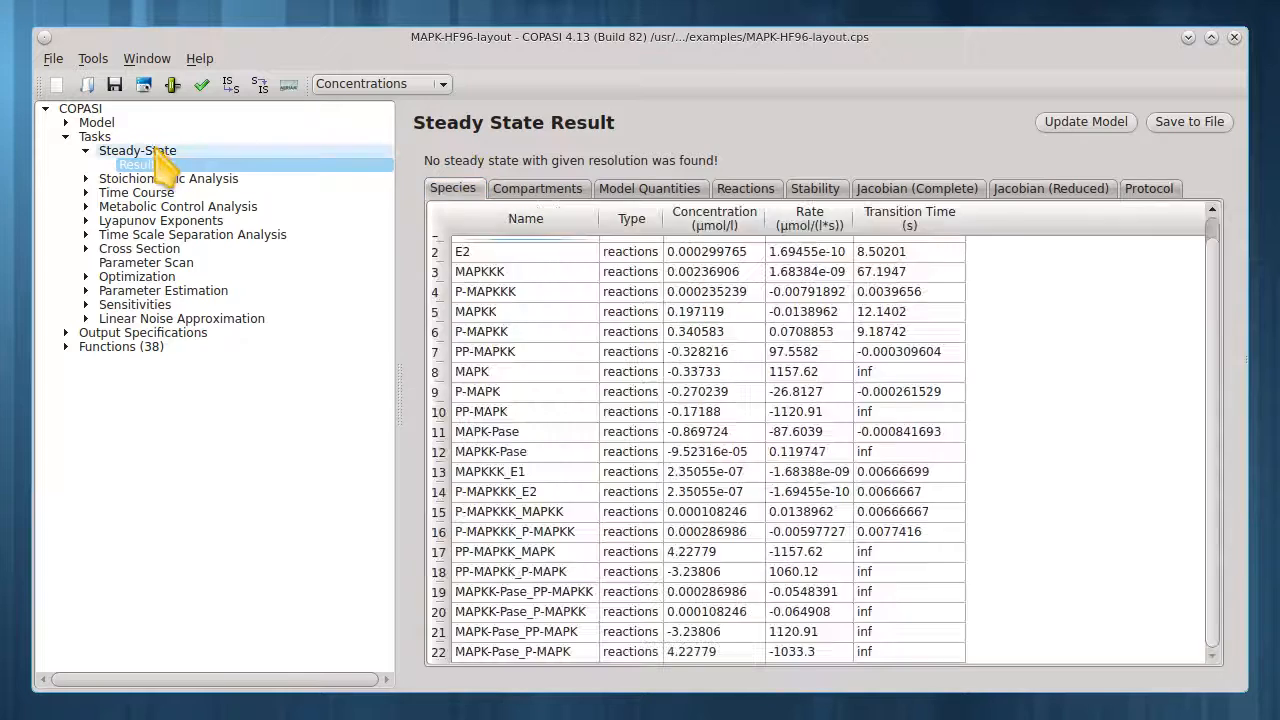
- Set Use Integration back to 1 and rerun the steady-state calculation so a steady state is found
click(136, 150)
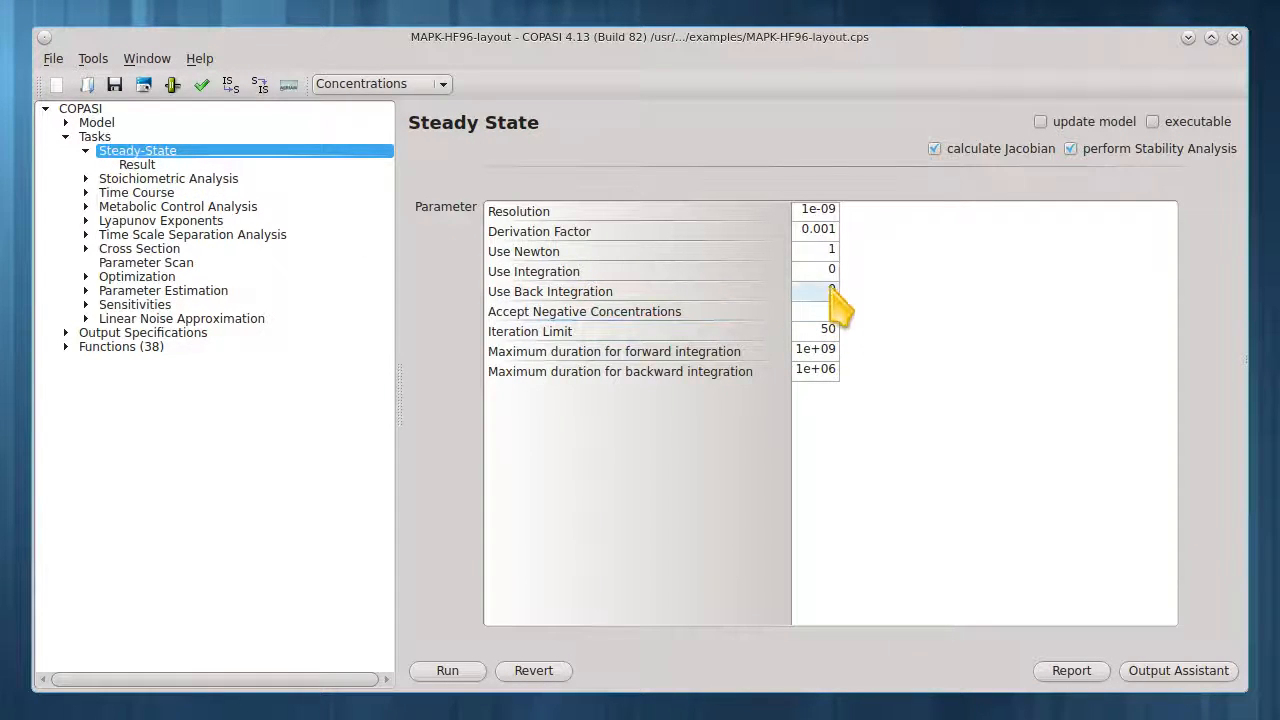
click(816, 272)
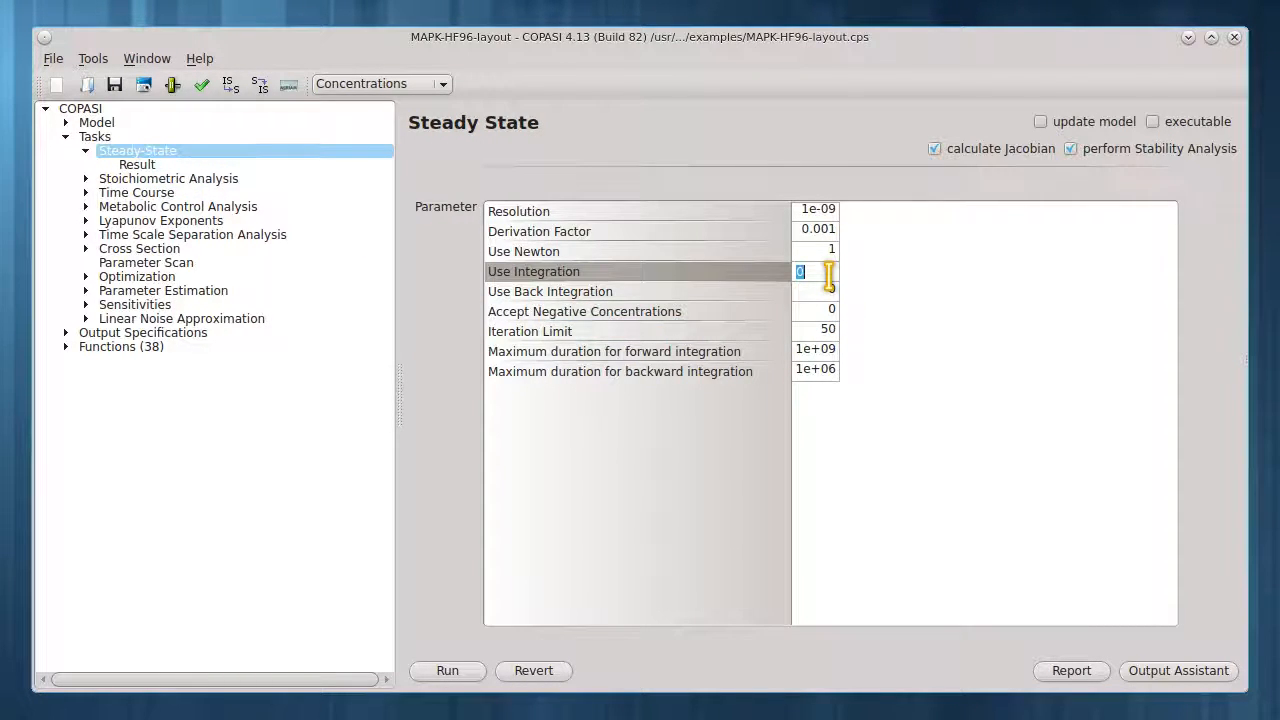
text(1)
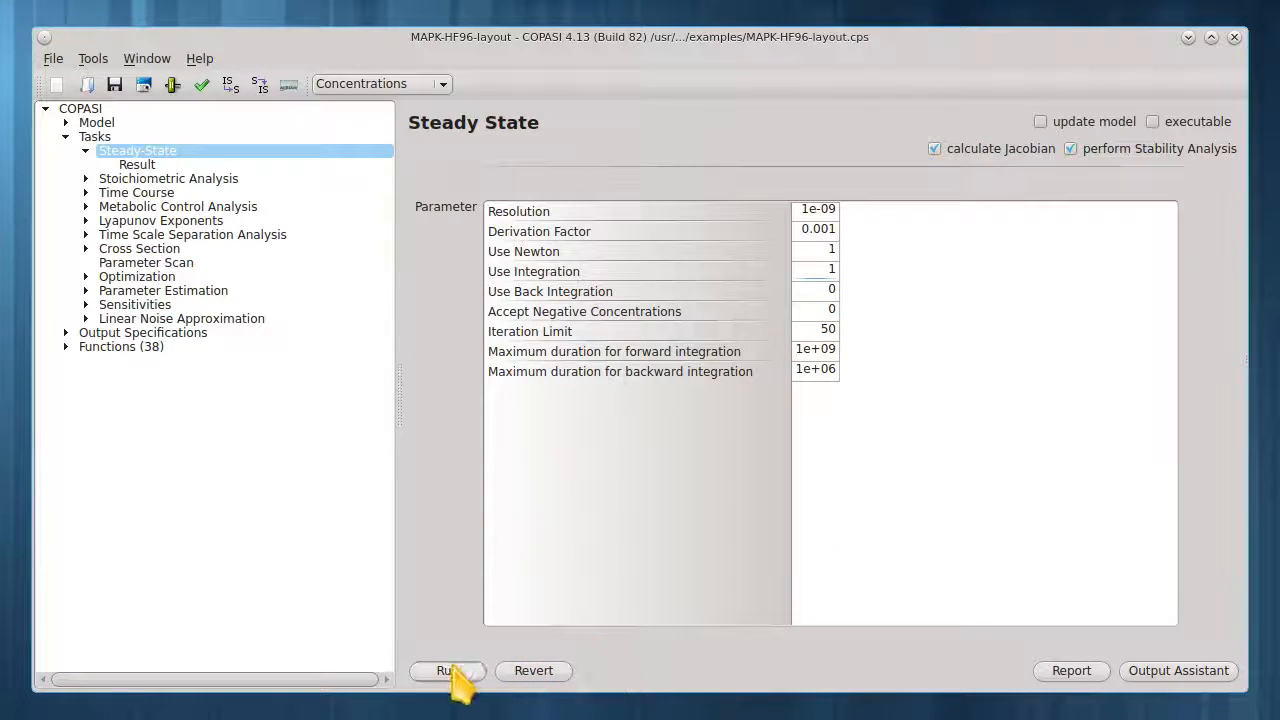
click(444, 670)
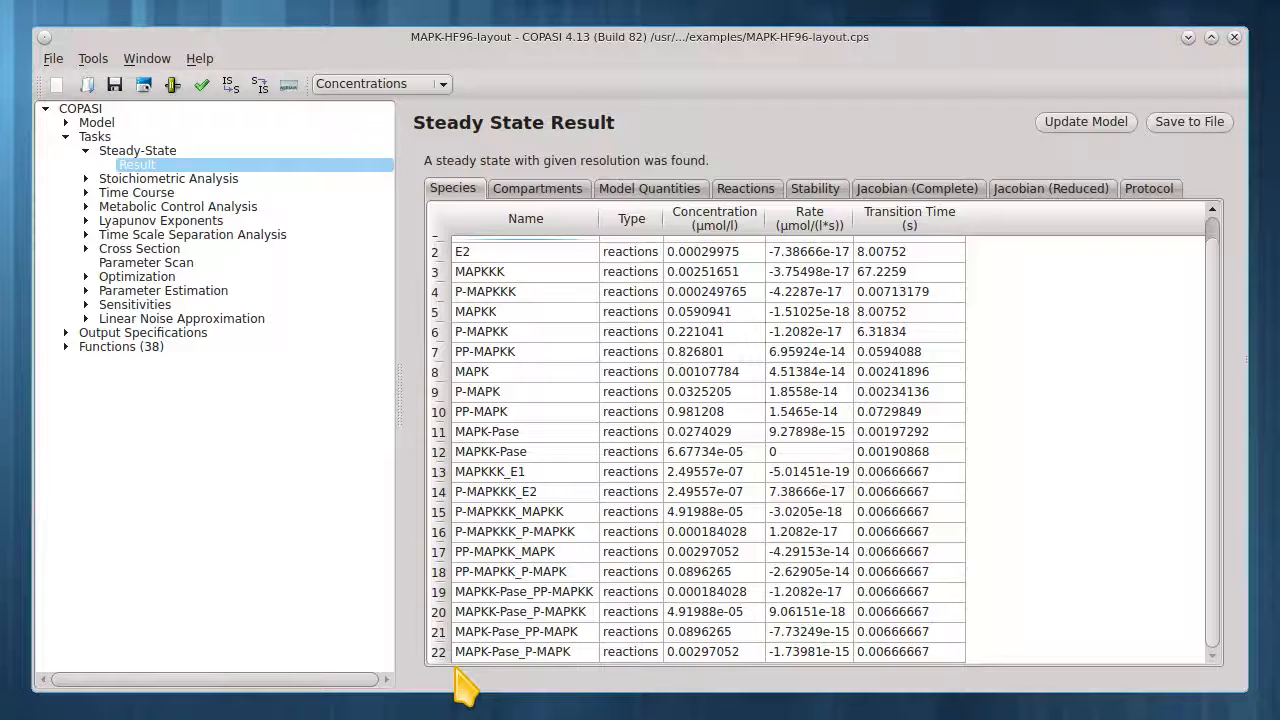
mouse_move(444, 196)
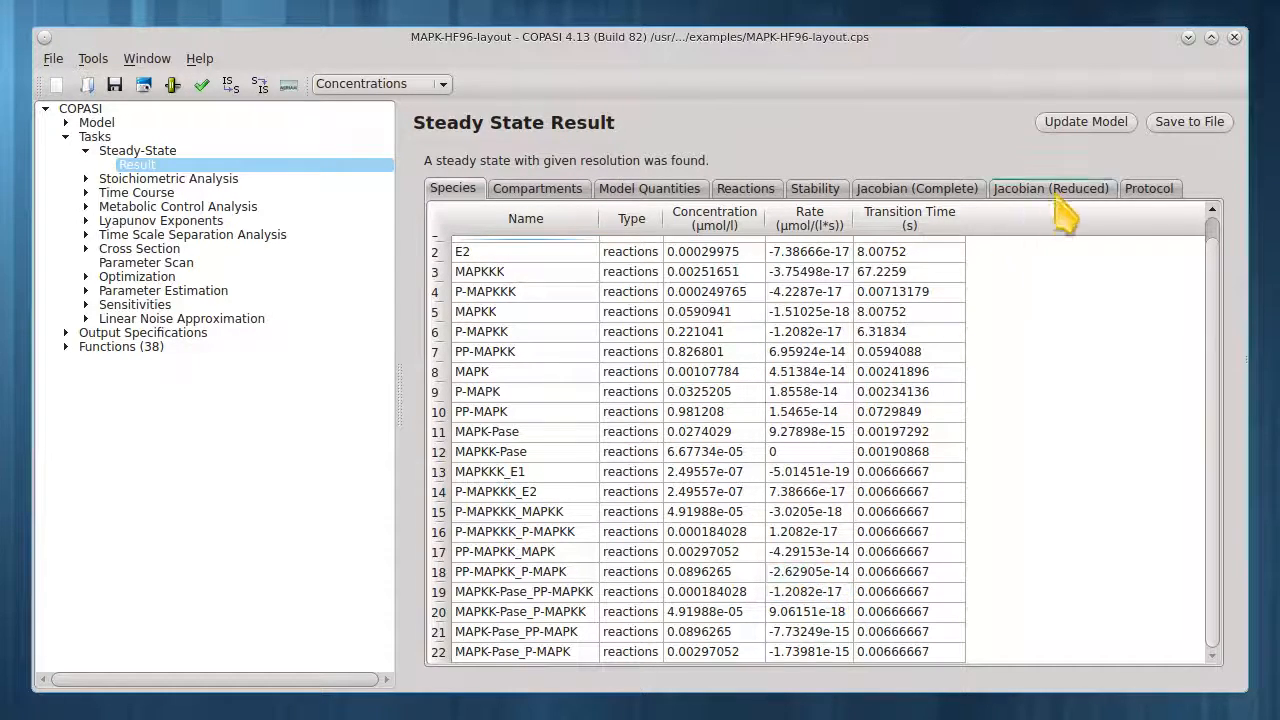
- Read the Protocol log ending with Newton meeting its criterion, then view the reduced Jacobian
click(1148, 188)
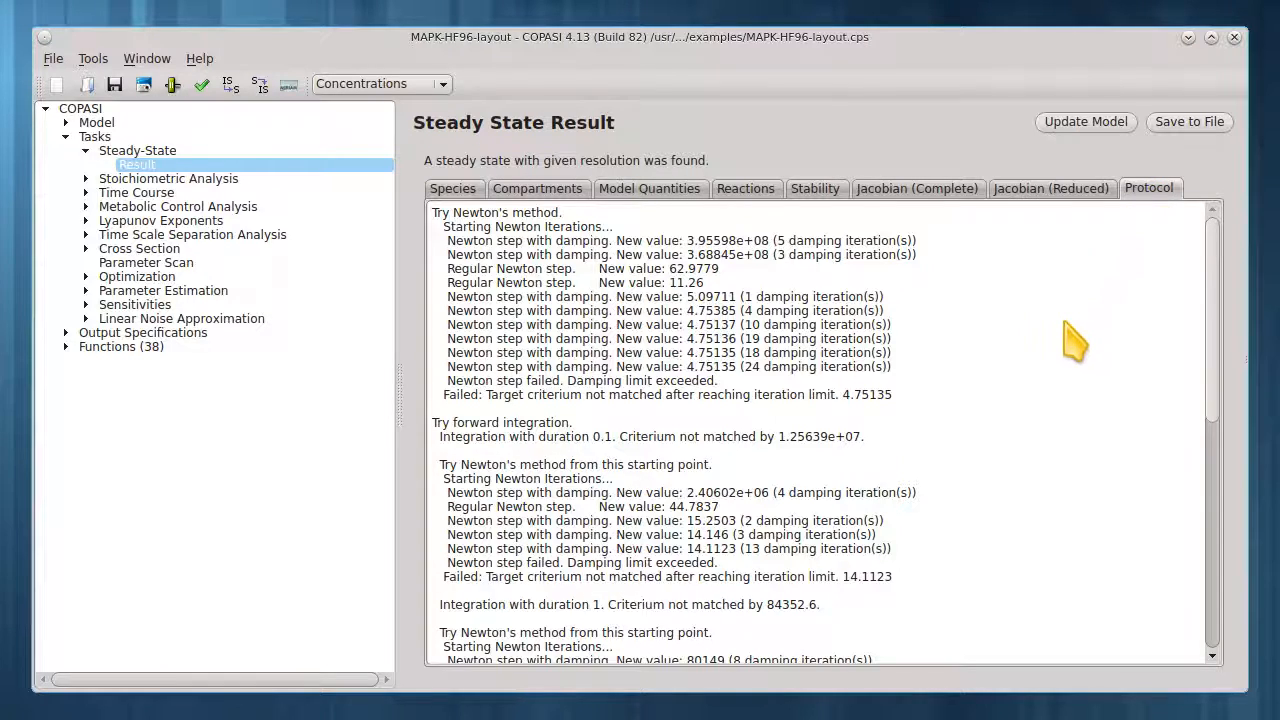
scroll(down, 3)
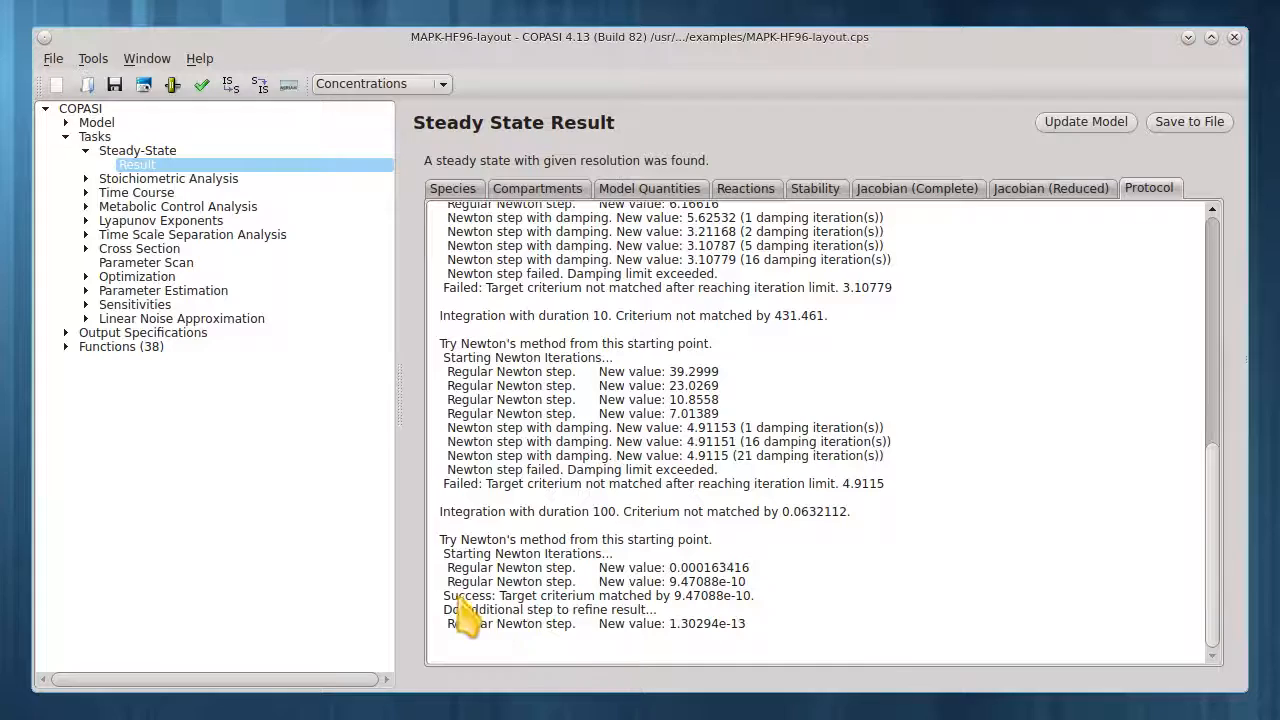
mouse_move(720, 610)
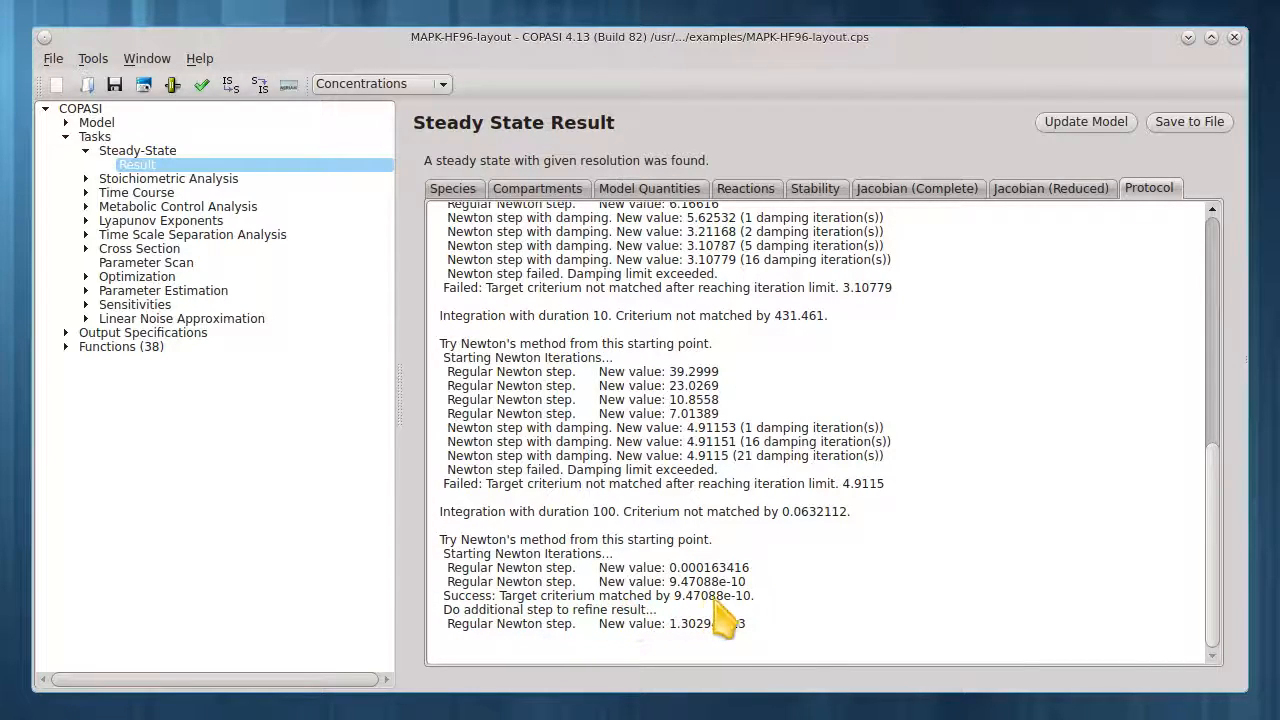
mouse_move(844, 604)
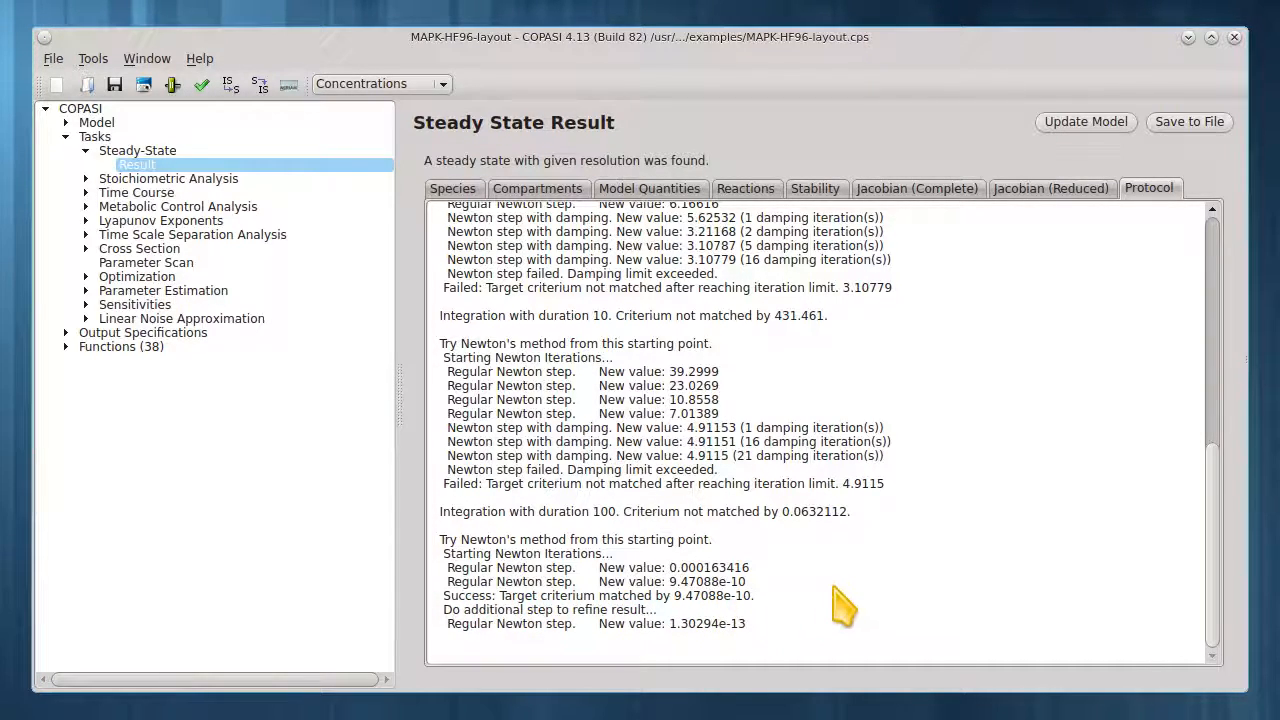
mouse_move(878, 690)
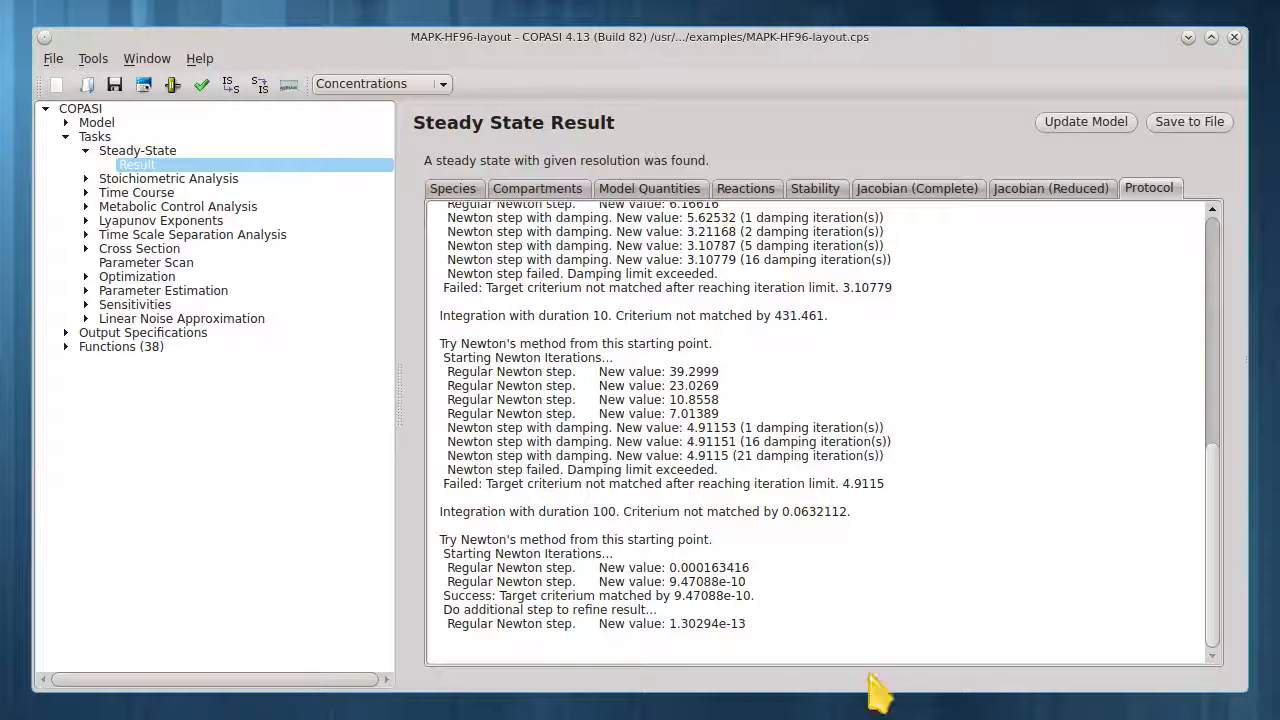
click(1050, 188)
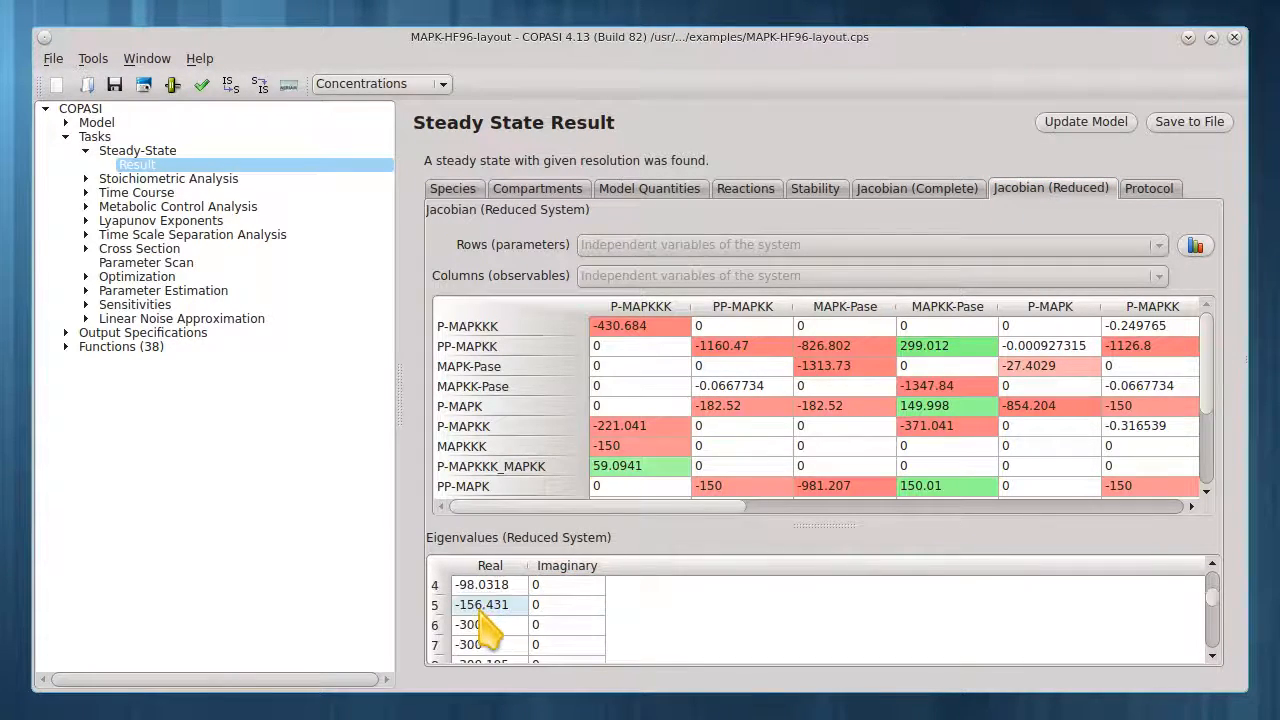
- Review the Jacobian eigenvalues and the Stability result declaring the steady state asymptotically stable
scroll(down, 3)
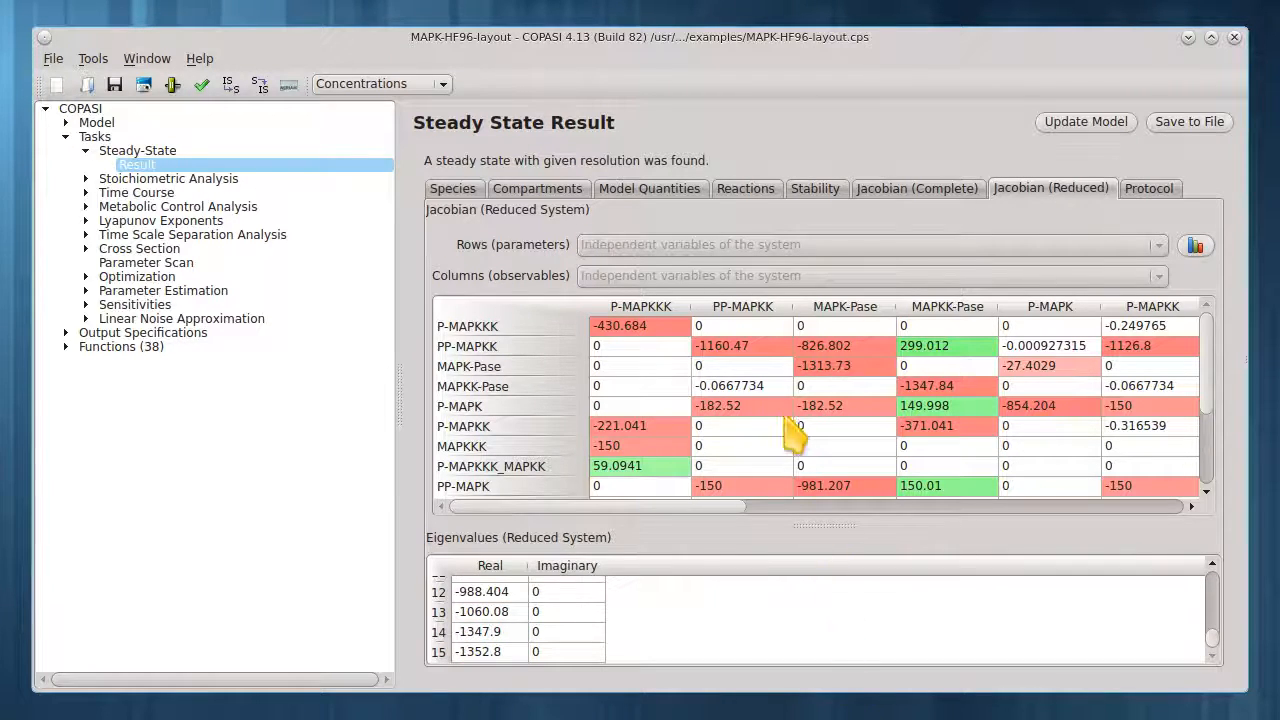
click(816, 188)
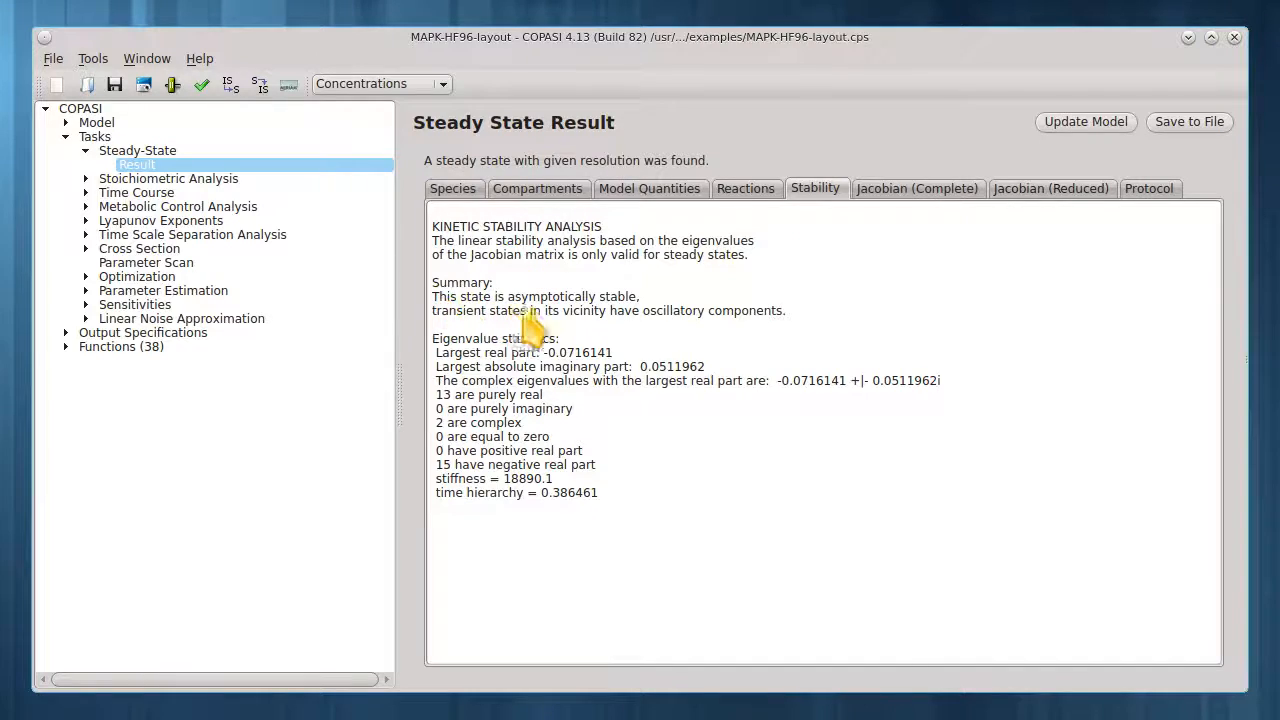
mouse_move(640, 316)
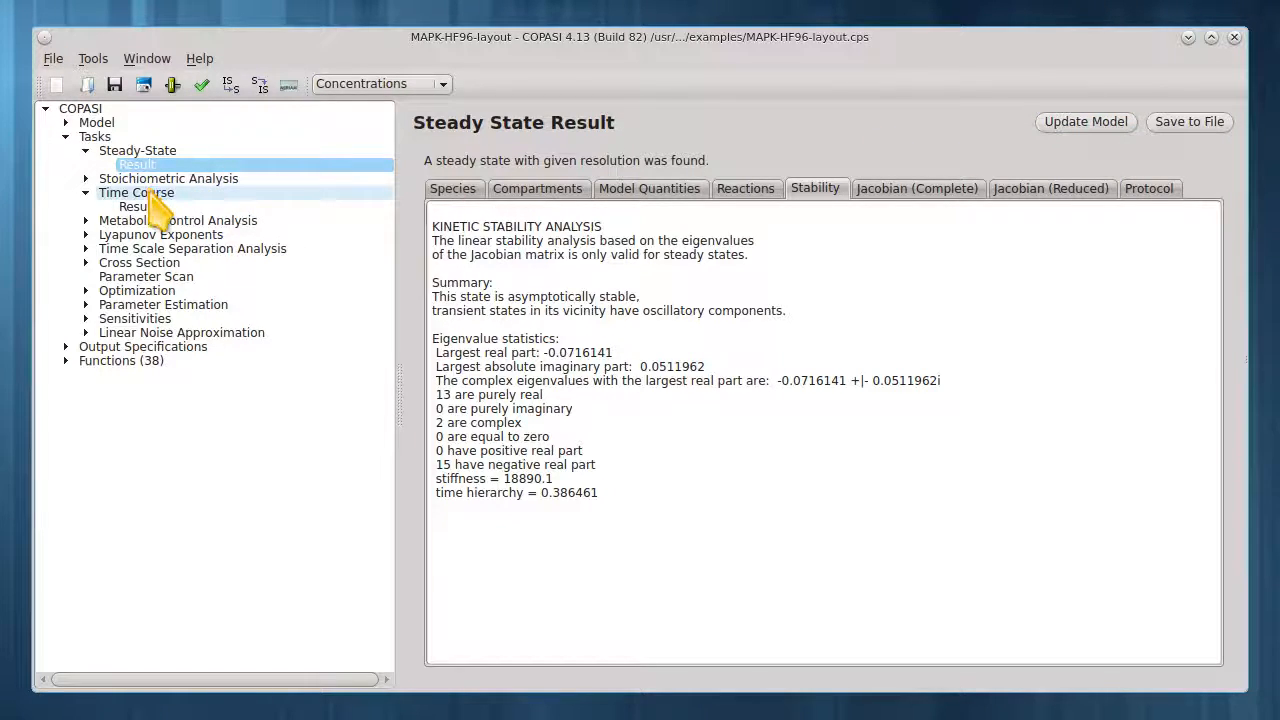
- Create the Concentrations, Volumes, and Global Quantity Values plot via the Time Course Output Assistant
click(136, 192)
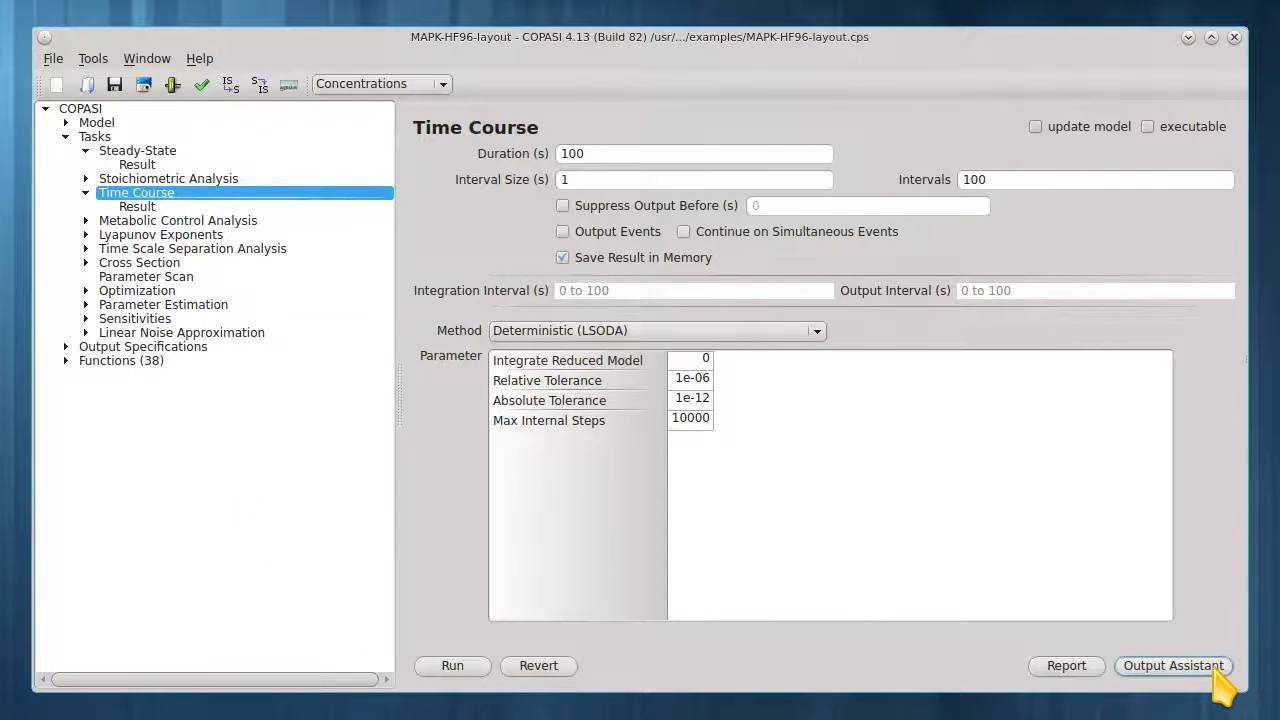
click(1172, 664)
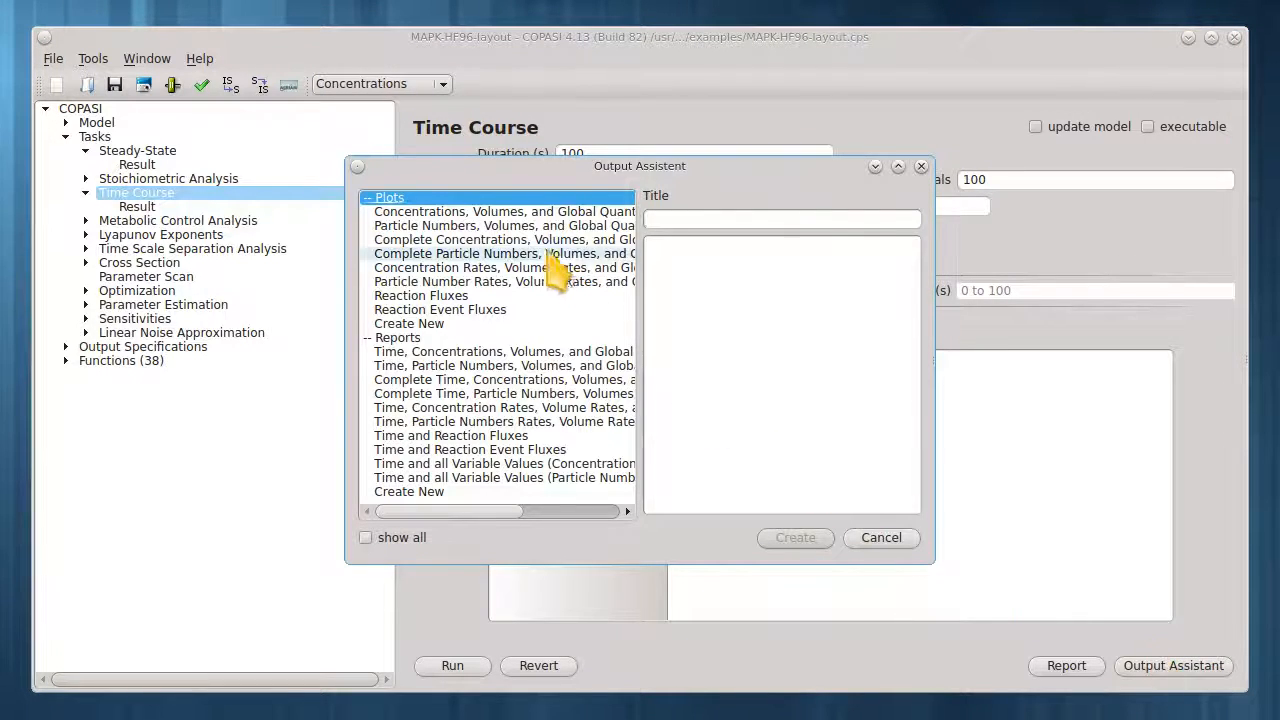
click(504, 212)
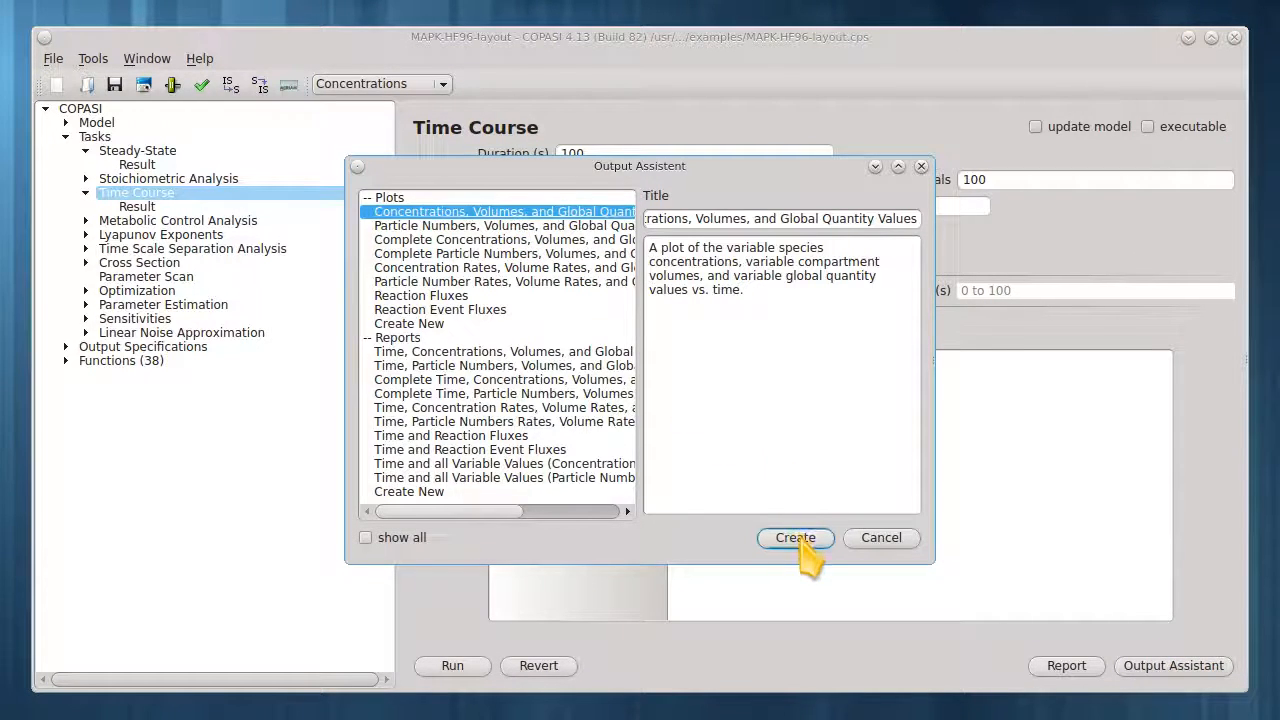
click(796, 536)
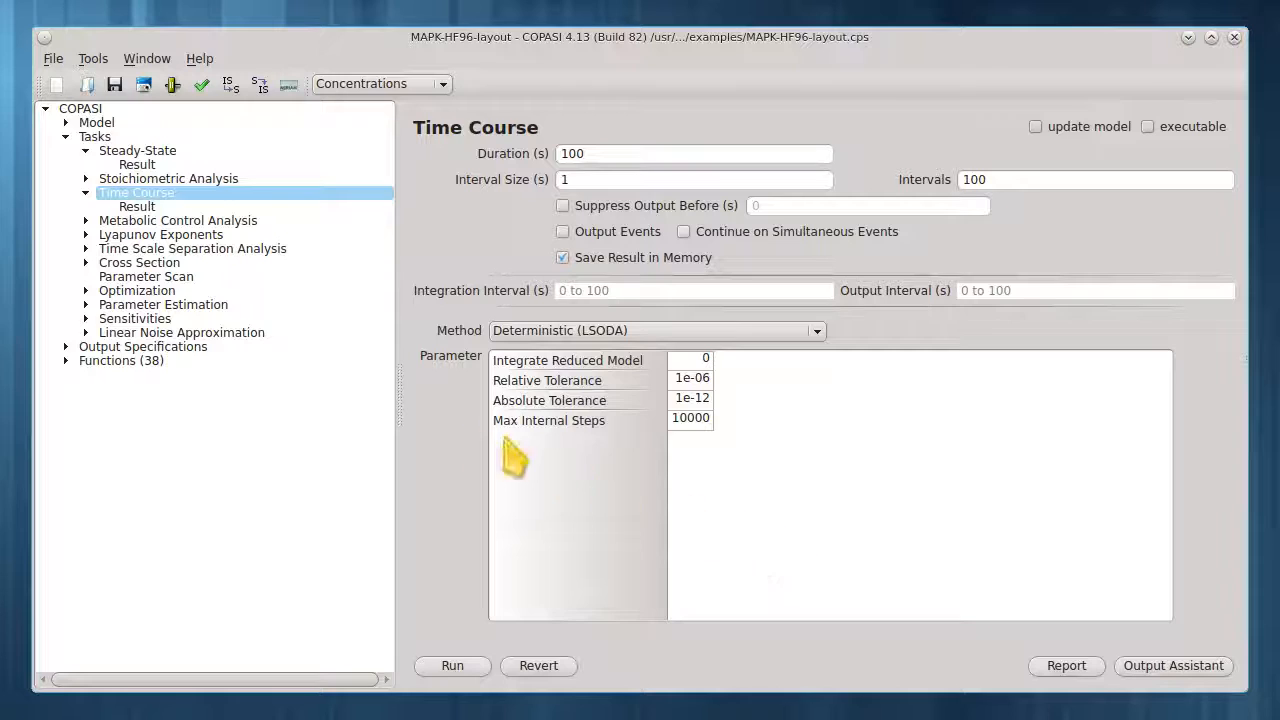
- Show the new plot listed under Output Specifications > Plots
click(66, 346)
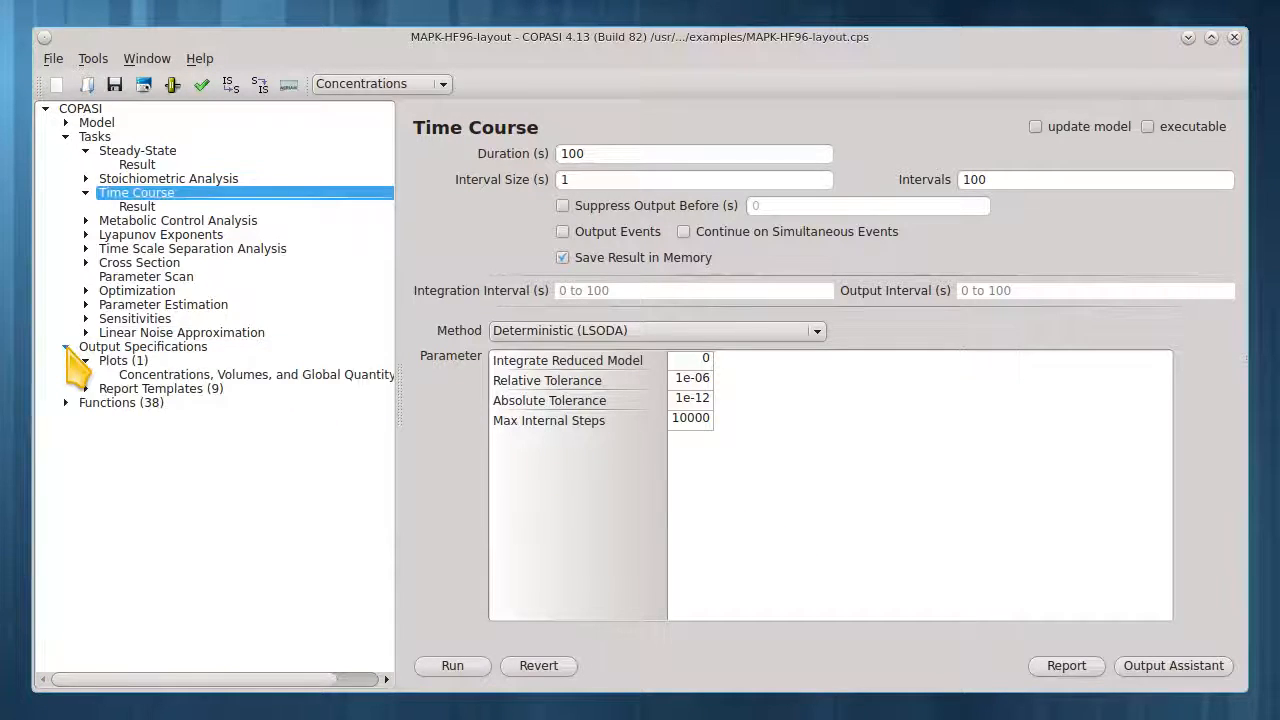
click(122, 360)
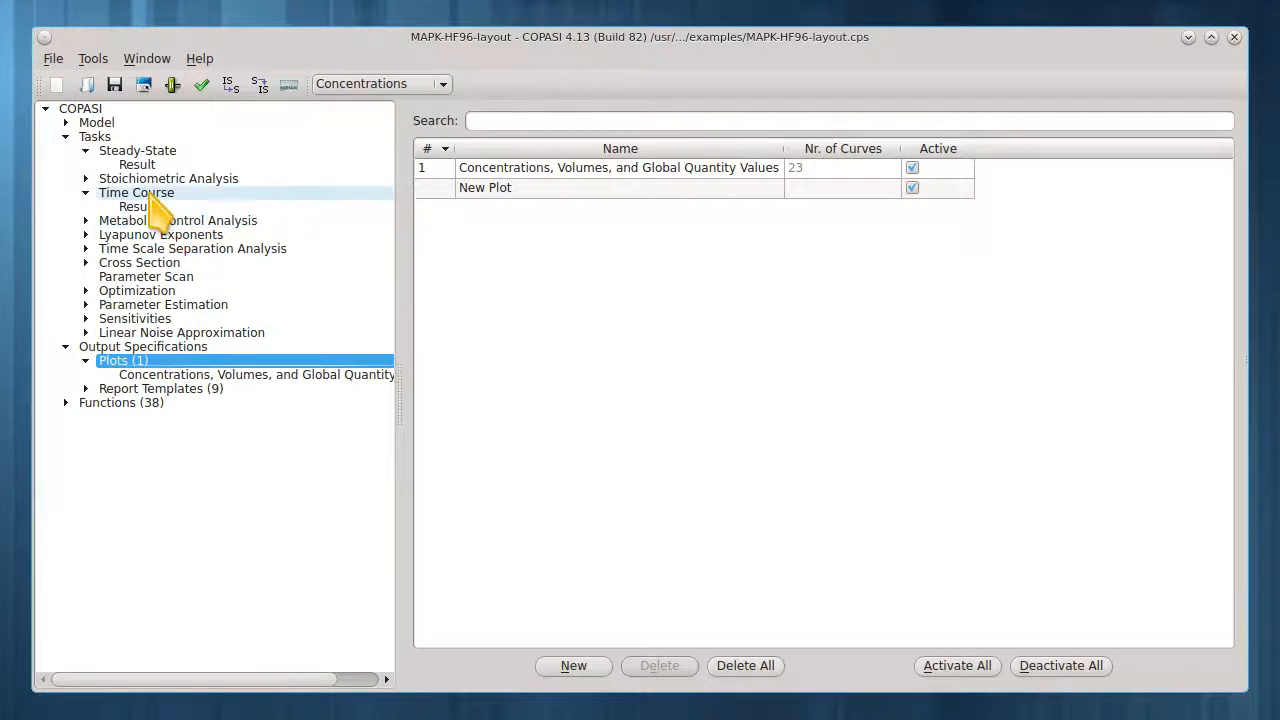
- Run the MAPK time course, view the concentration curves, and close the plot window
click(136, 192)
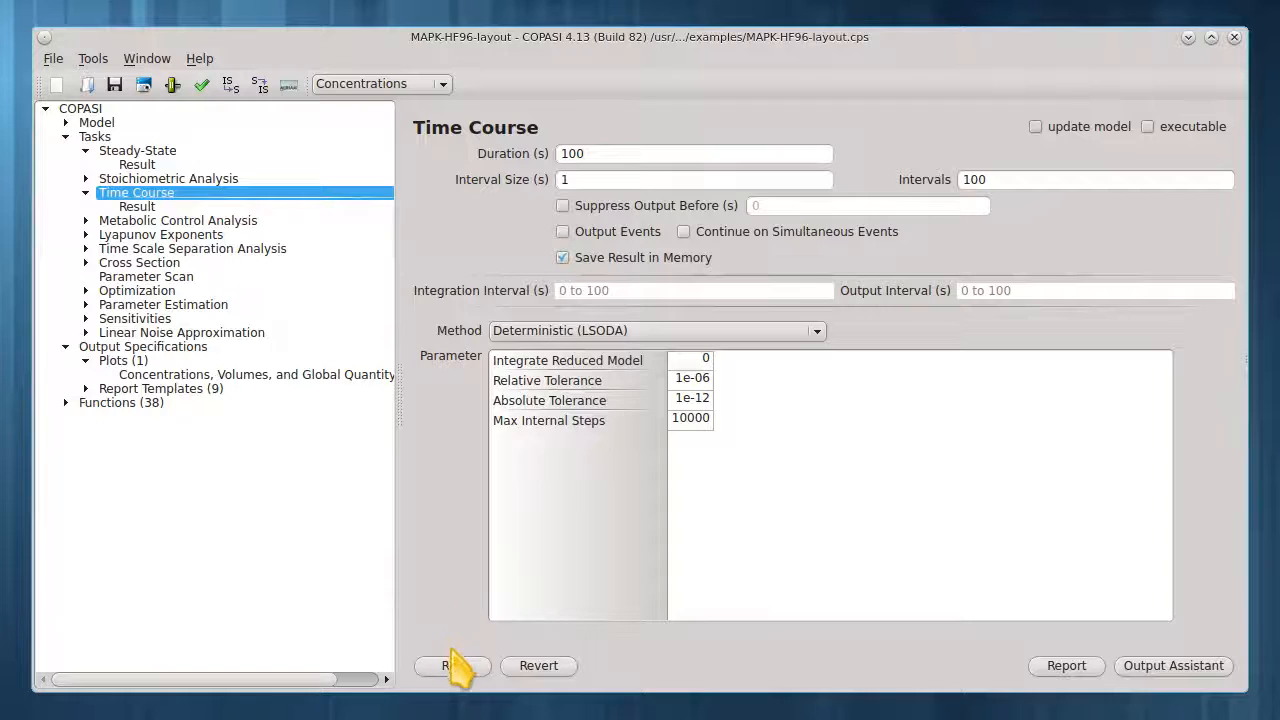
click(452, 664)
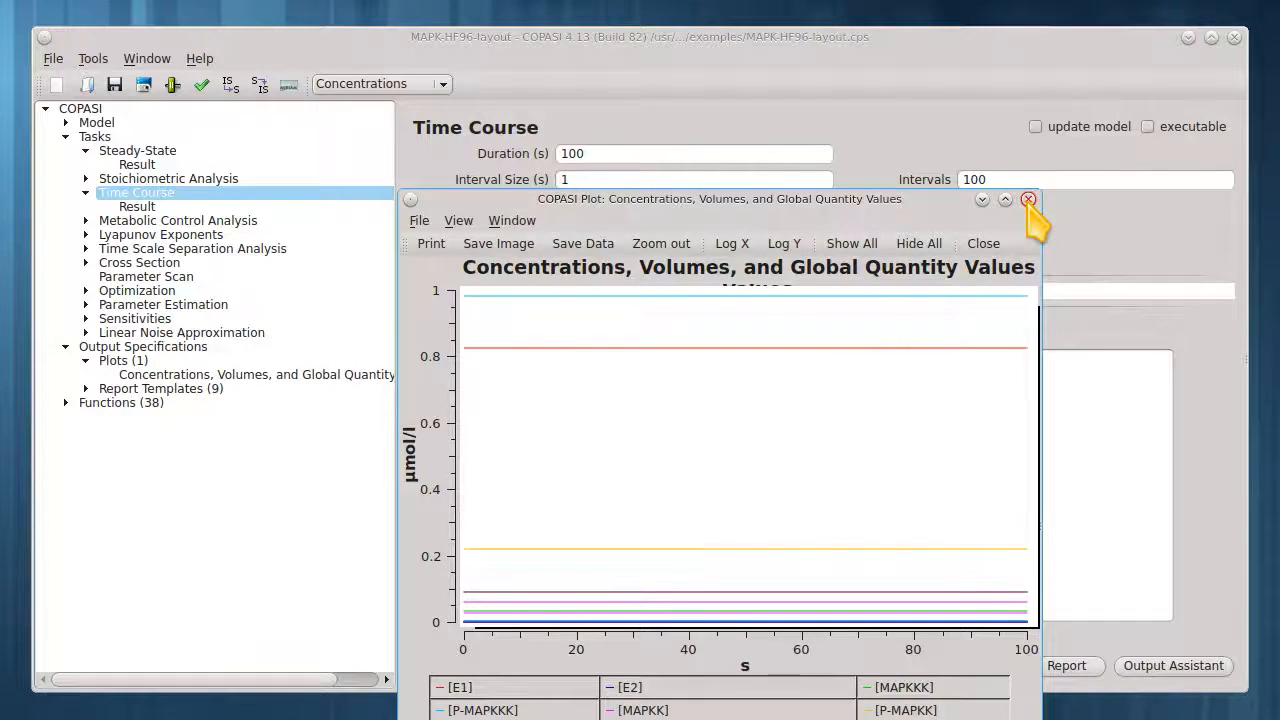
click(1028, 200)
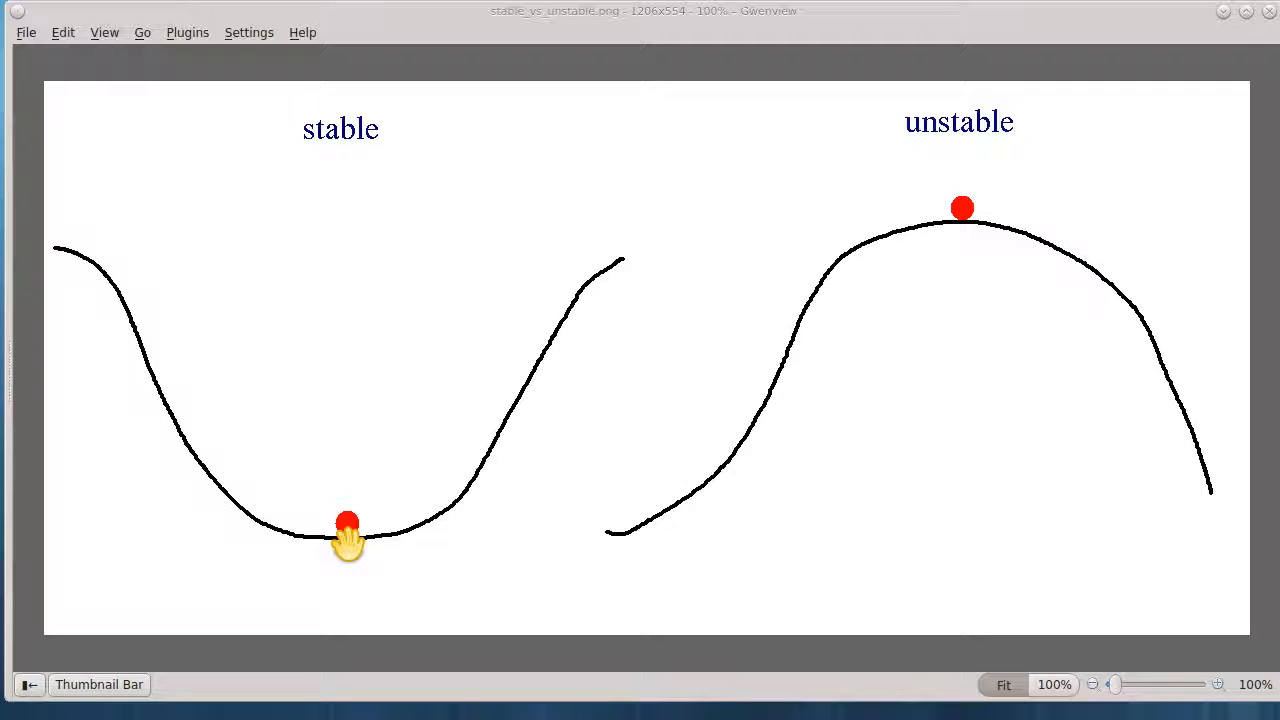
mouse_move(352, 528)
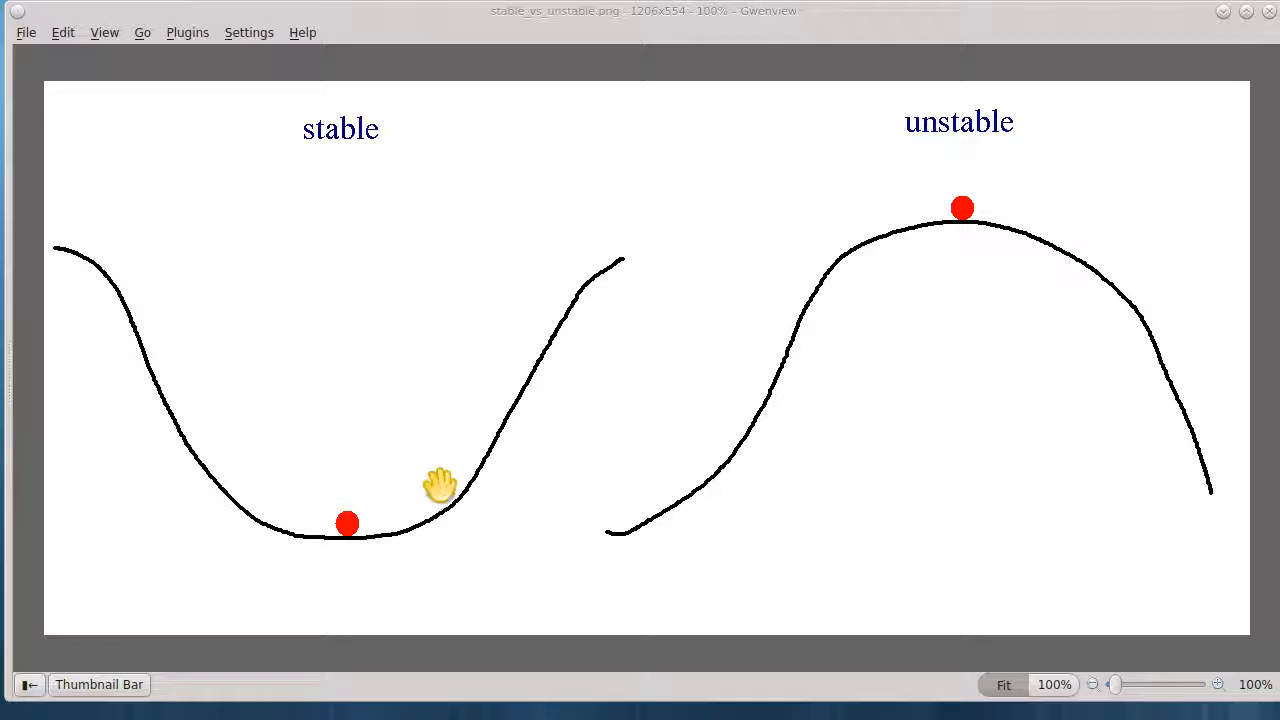
mouse_move(444, 548)
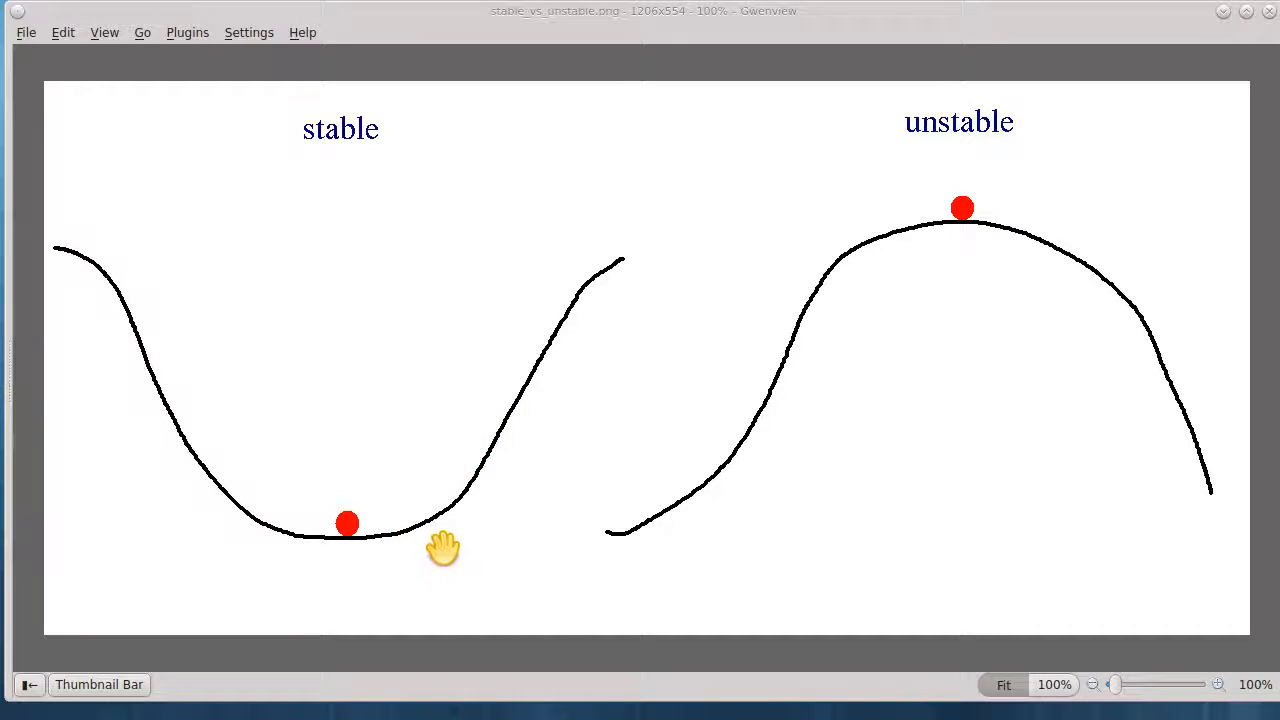
mouse_move(962, 398)
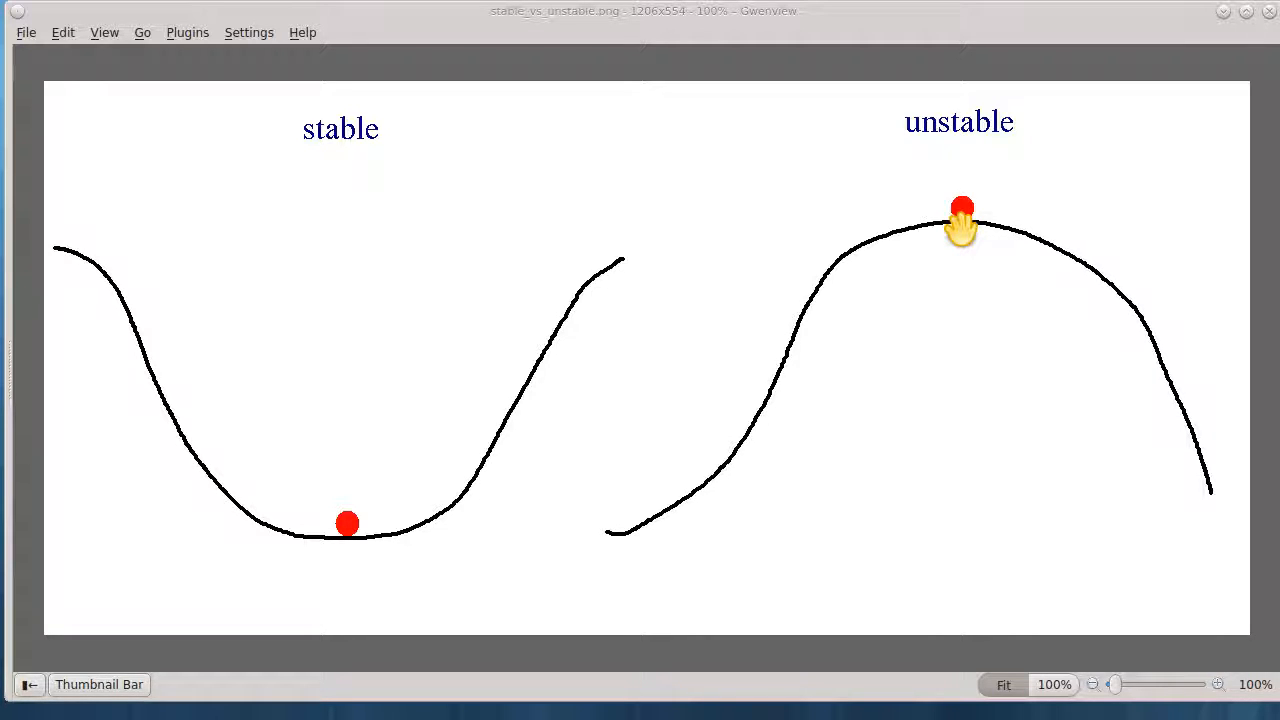
mouse_move(996, 216)
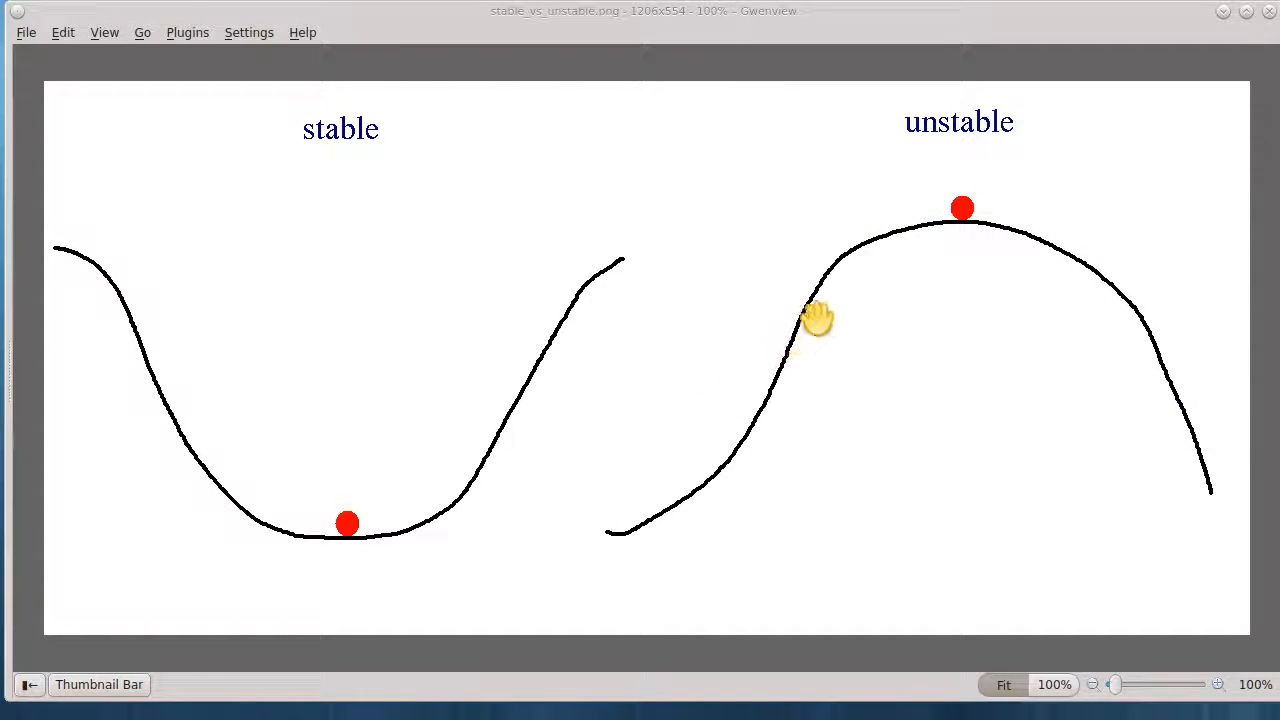
mouse_move(834, 304)
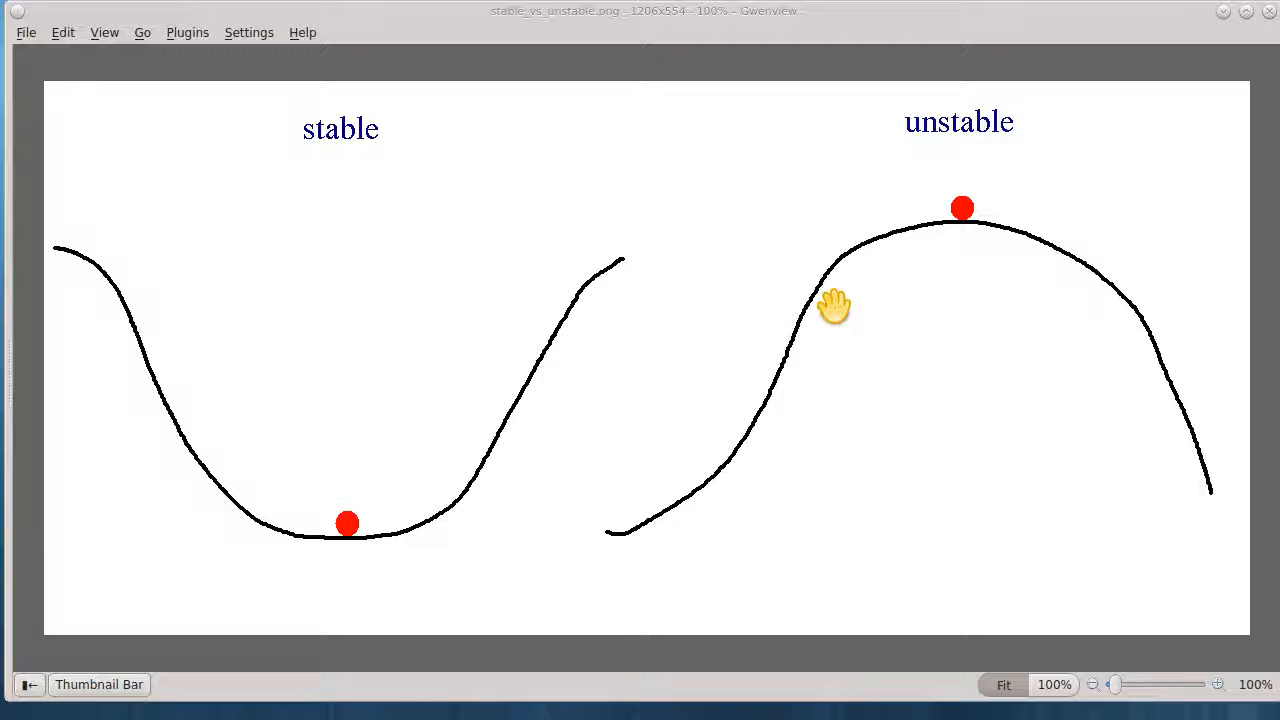
mouse_move(740, 176)
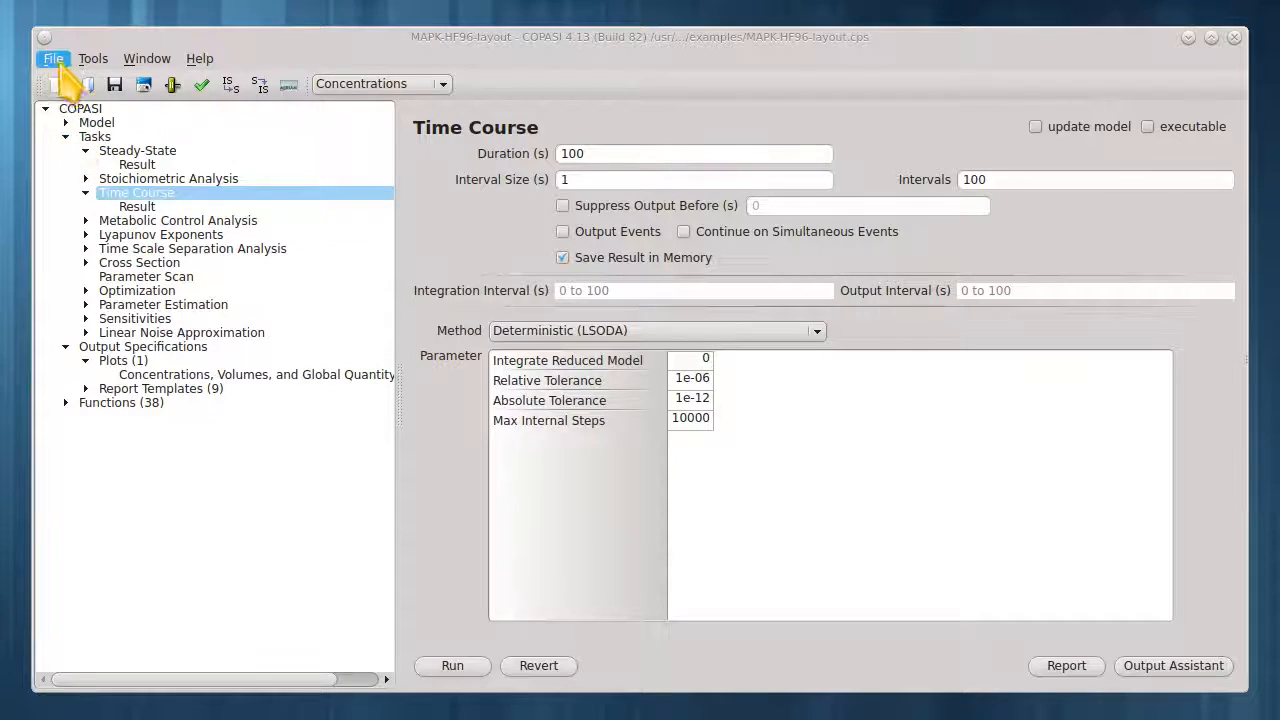
- Load the brusselator.cps model from the bundled COPASI example files
click(52, 58)
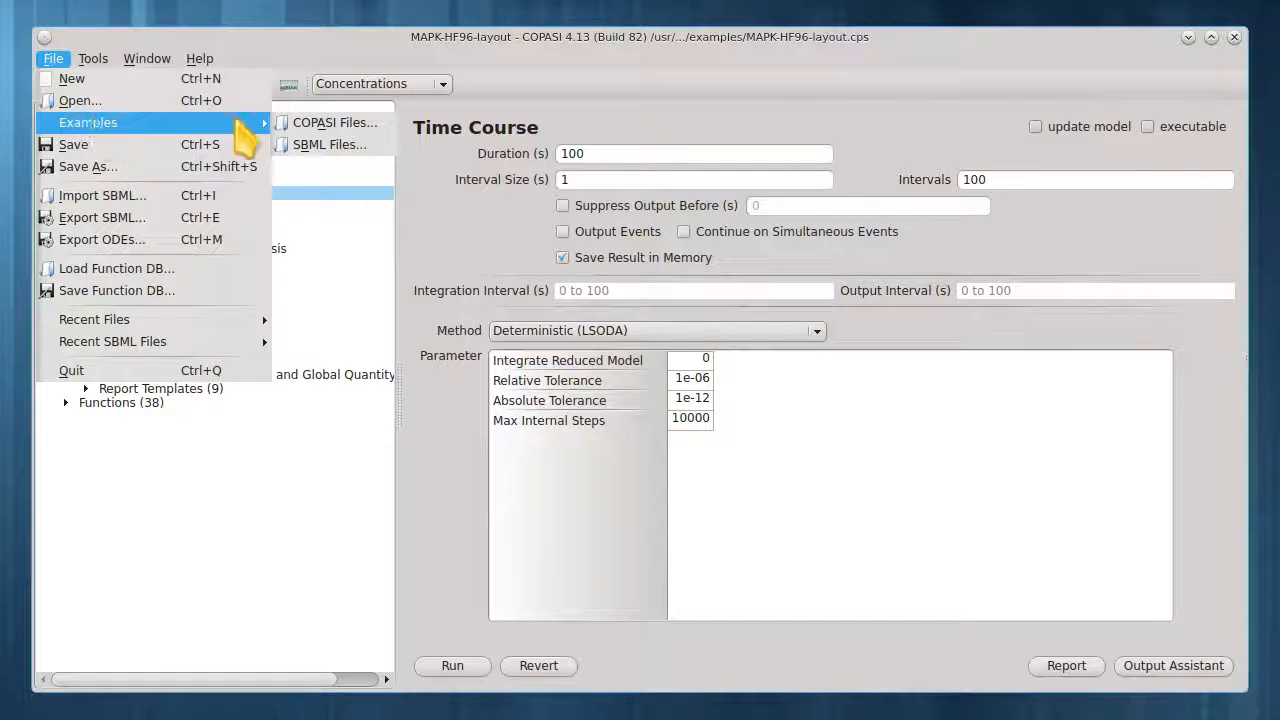
click(334, 122)
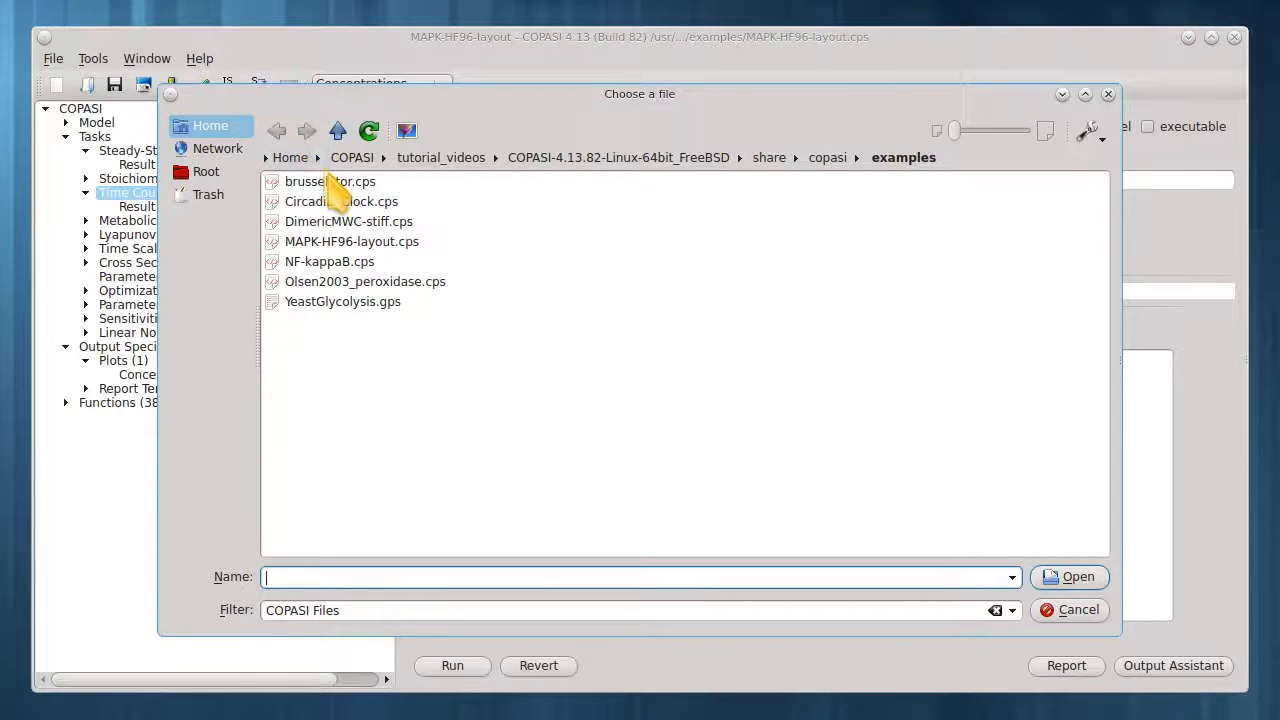
double_click(328, 180)
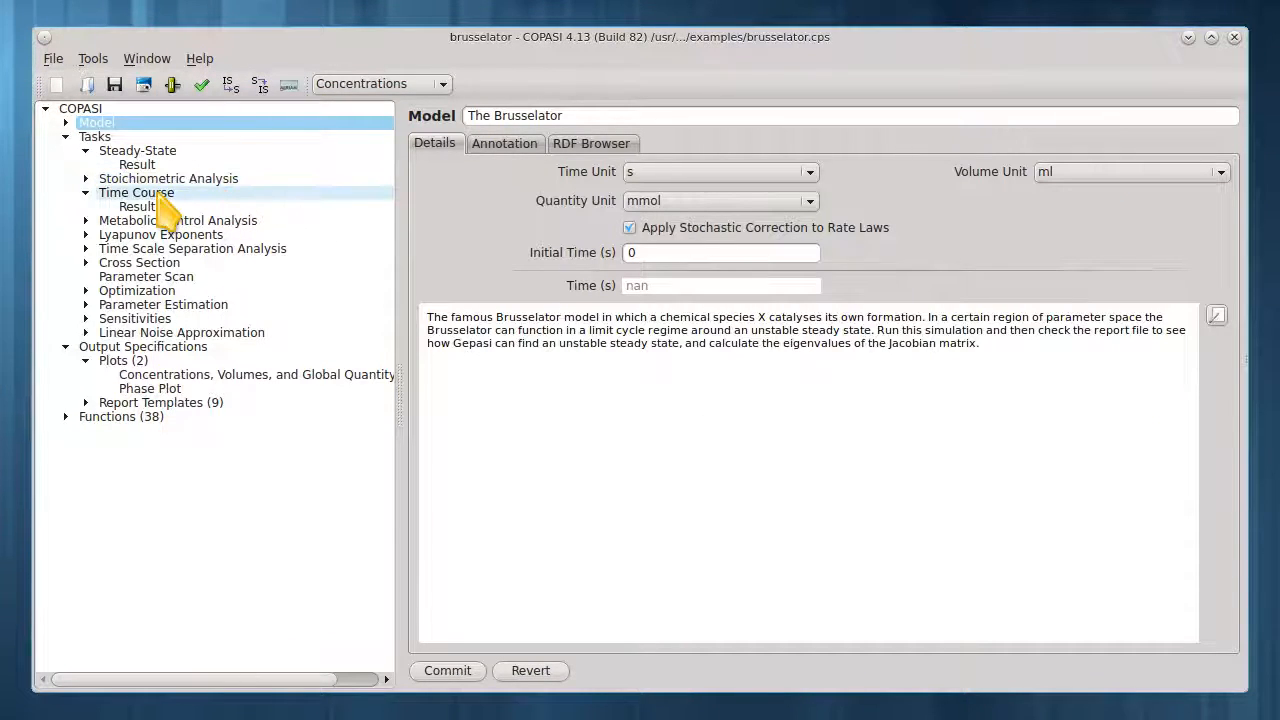
- Run the Brusselator time course, showing X and Y oscillating repeatedly
click(136, 192)
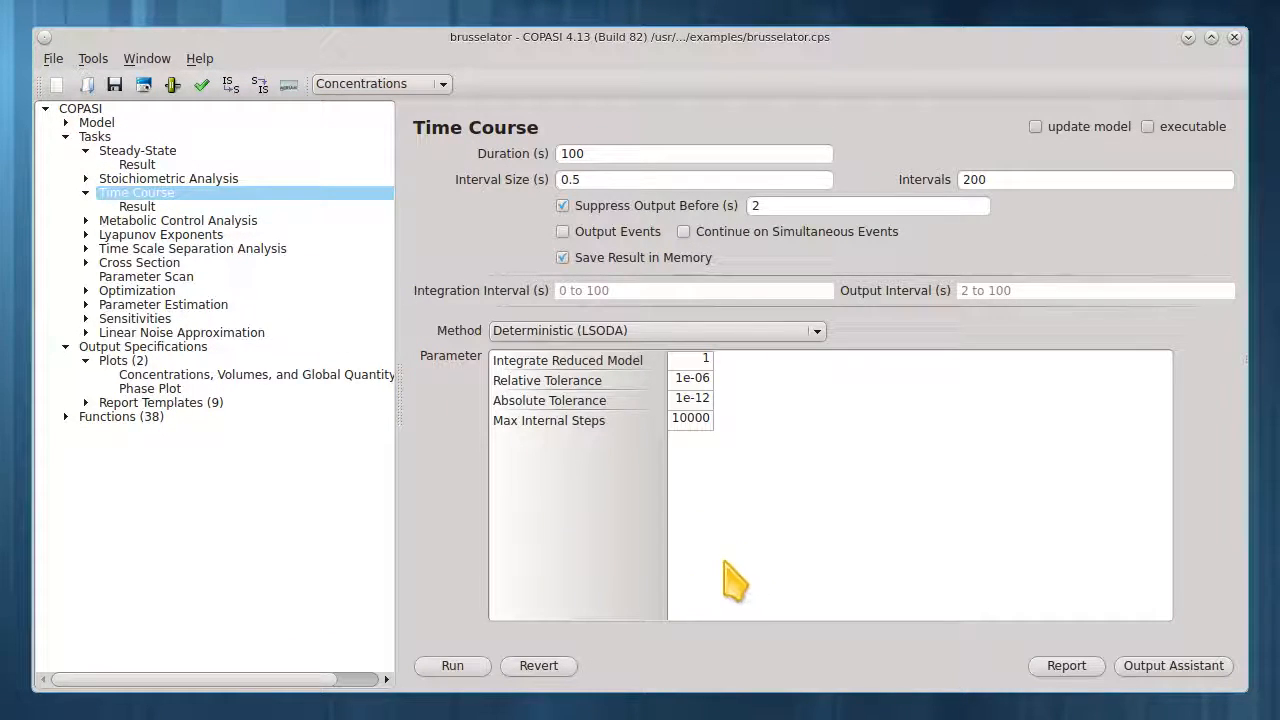
click(452, 664)
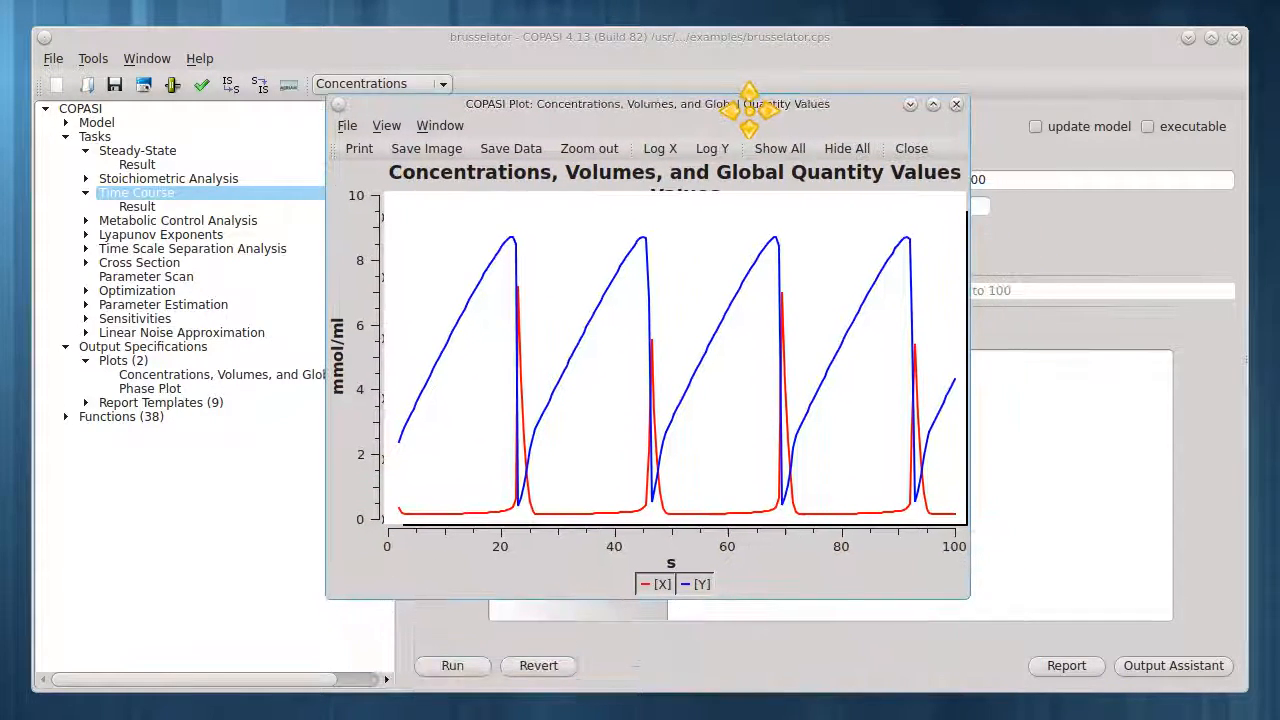
mouse_move(624, 272)
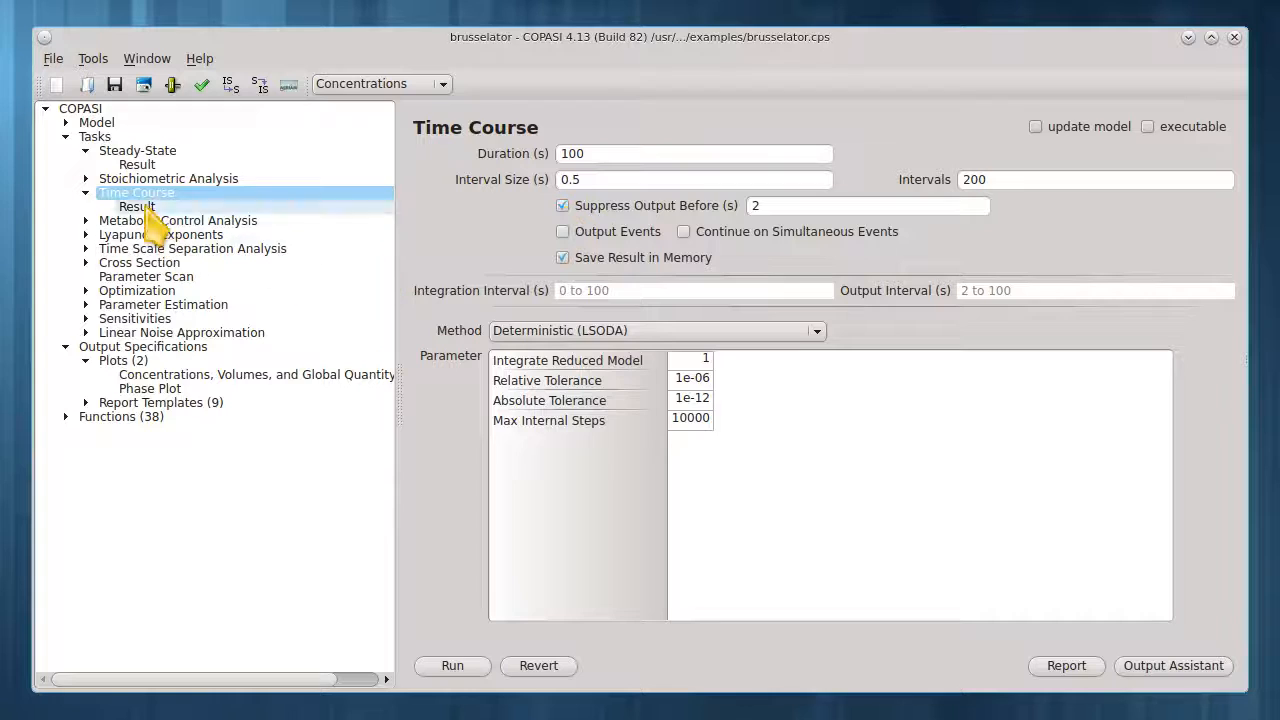
- Run the Brusselator steady-state calculation and close the empty phase plot window
click(136, 150)
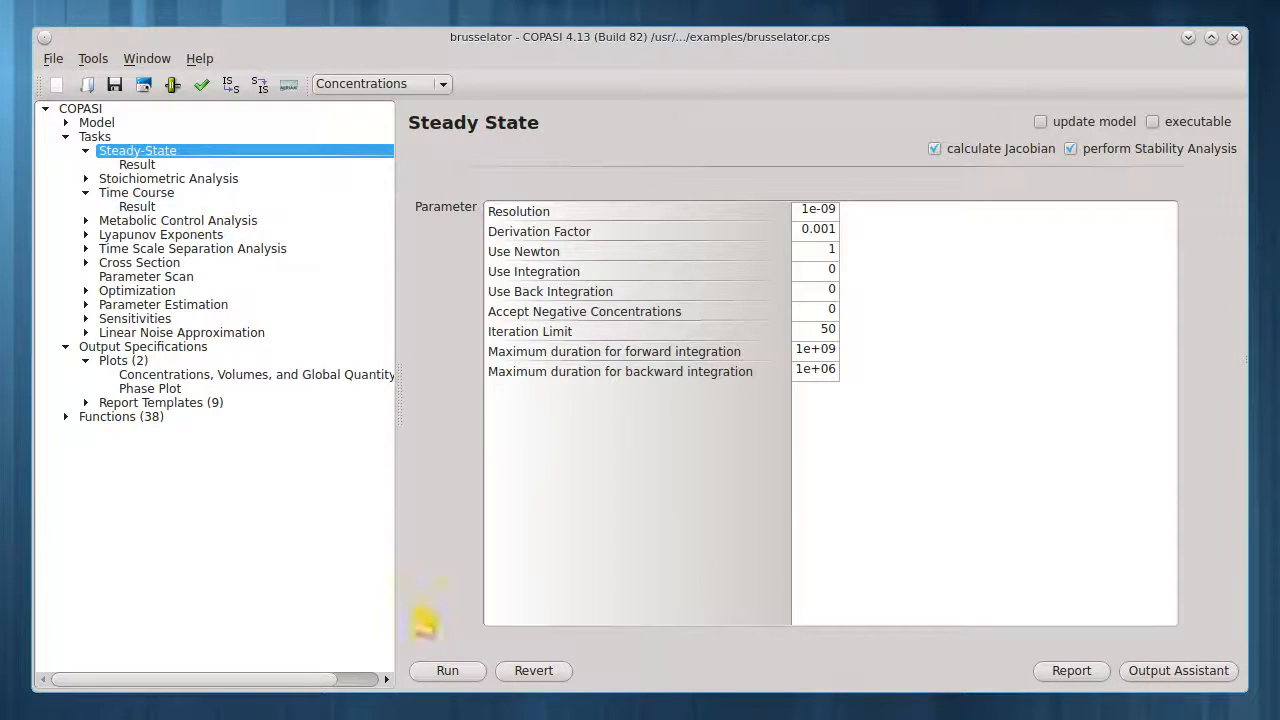
click(448, 670)
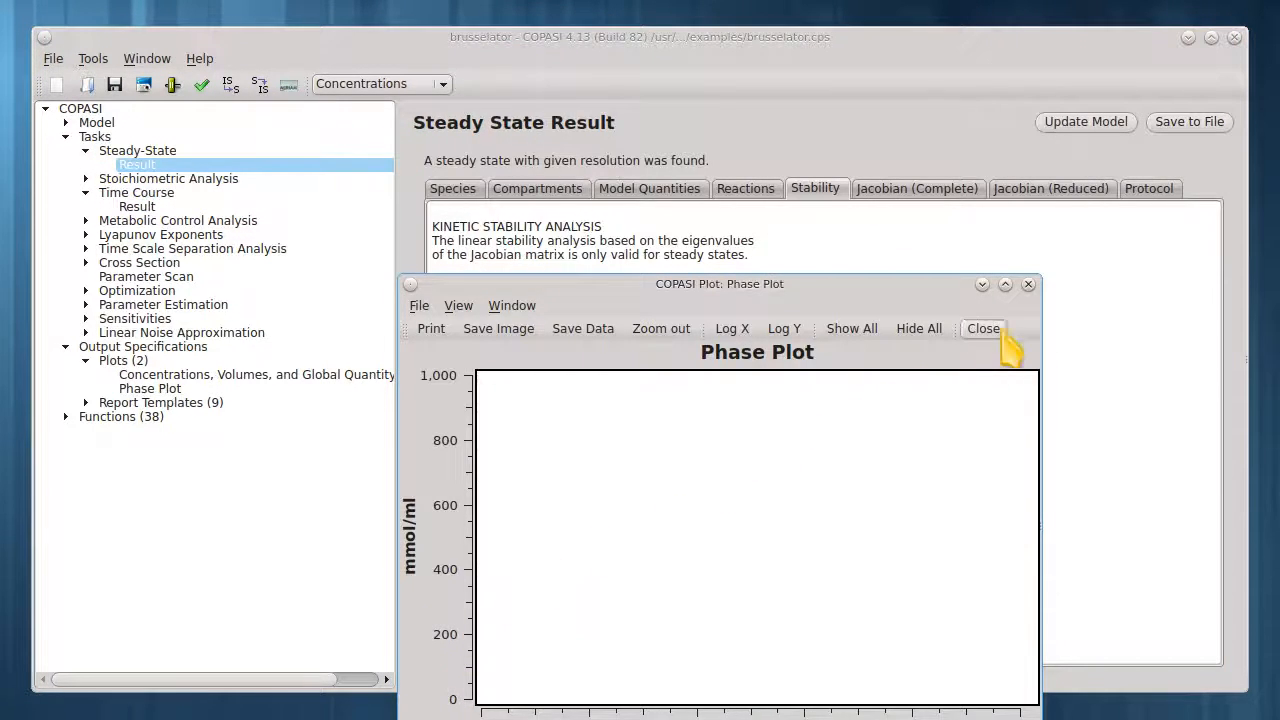
click(984, 328)
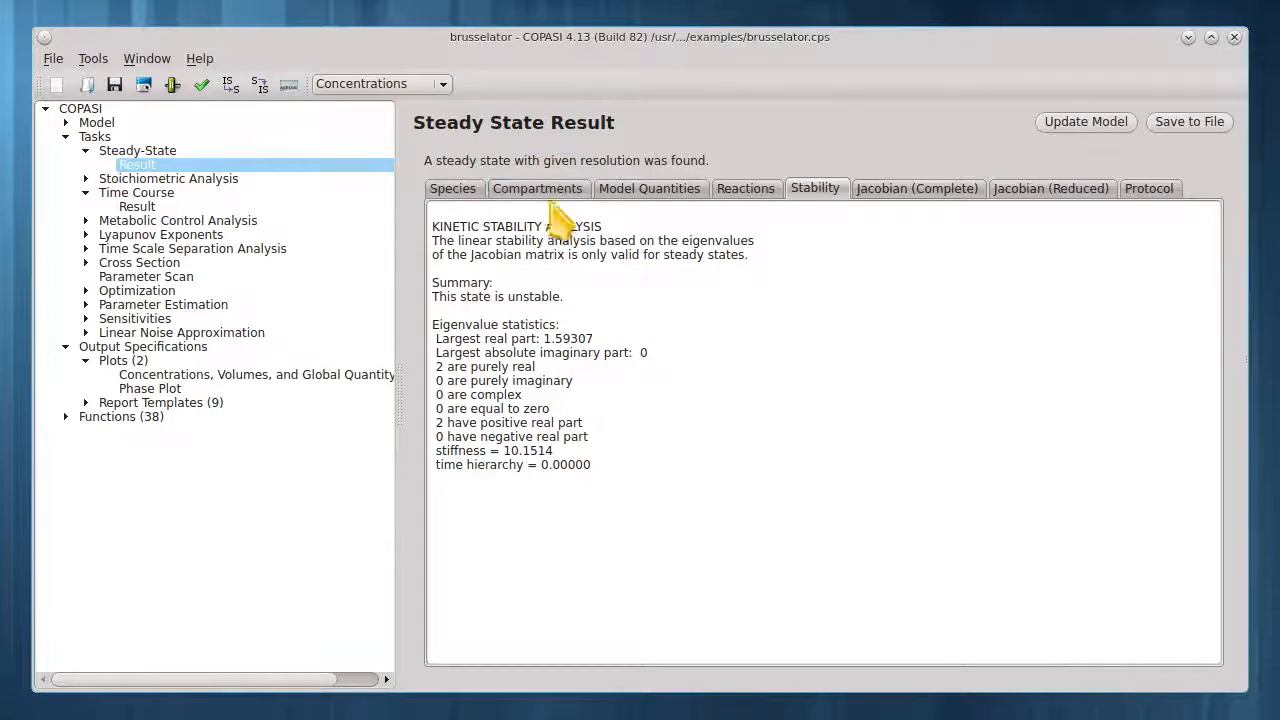
- Review the Species, reduced Jacobian and Stability results declaring the steady state unstable
click(452, 188)
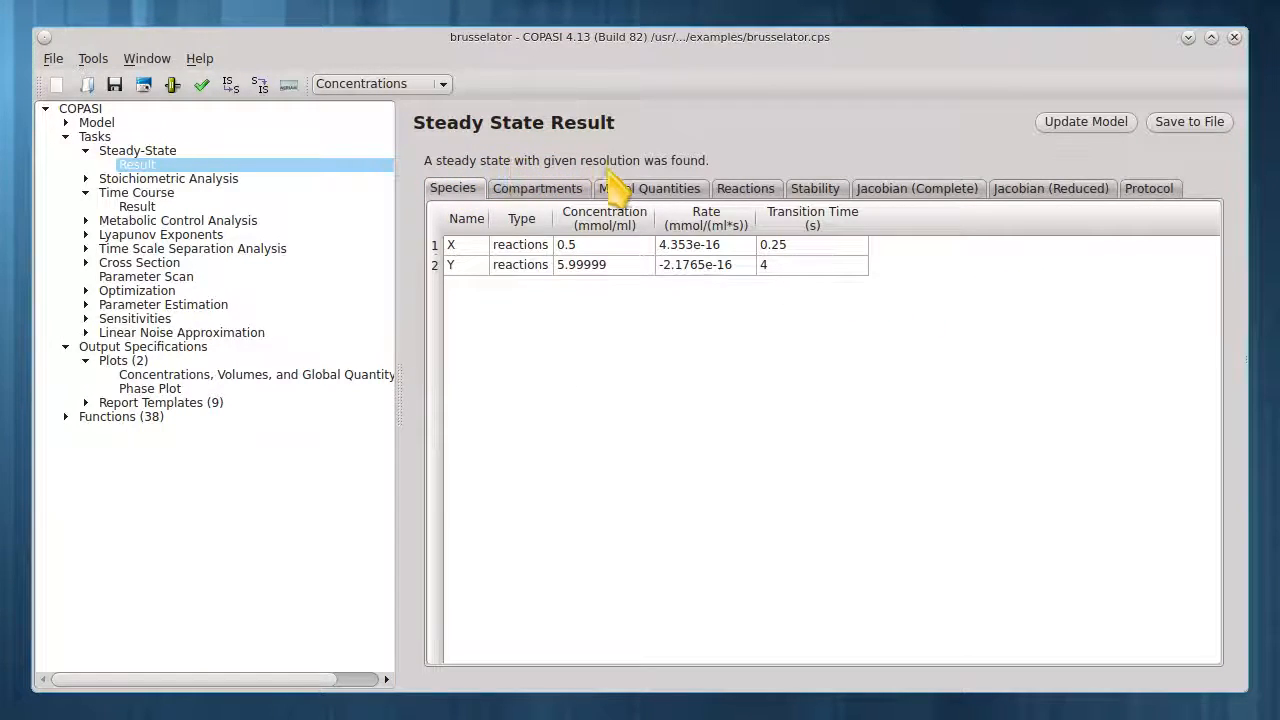
mouse_move(690, 180)
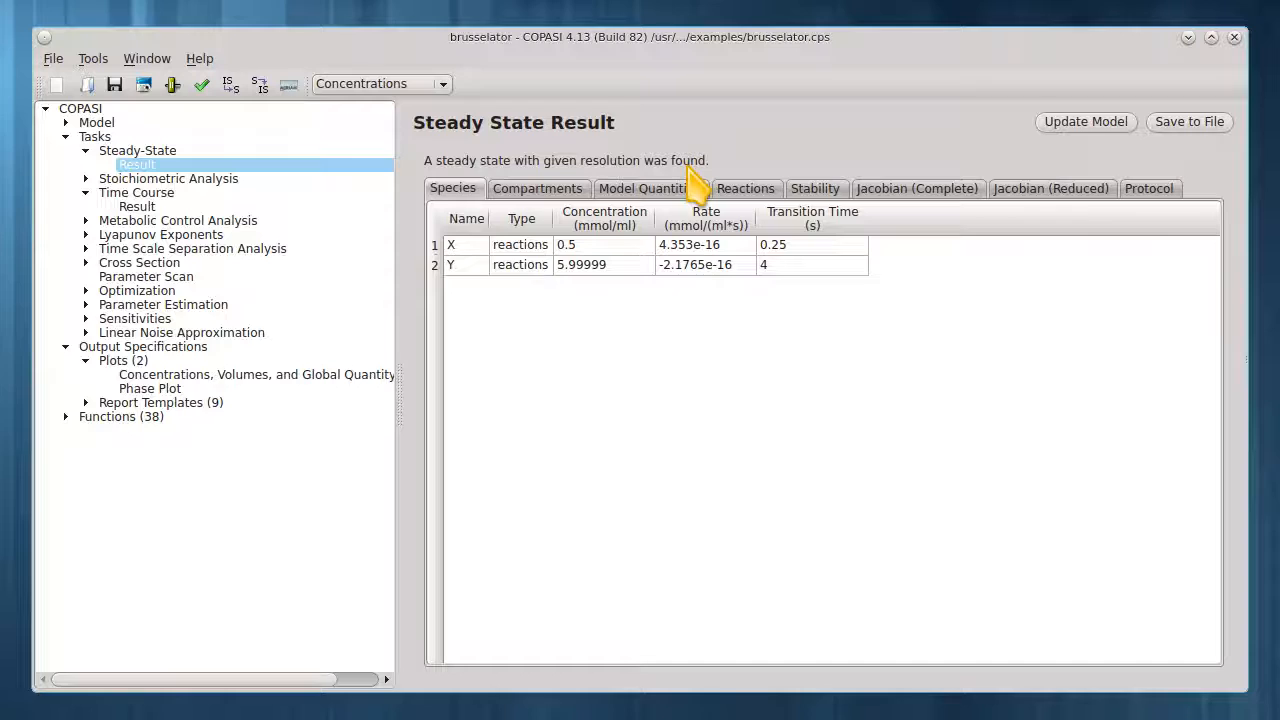
mouse_move(936, 180)
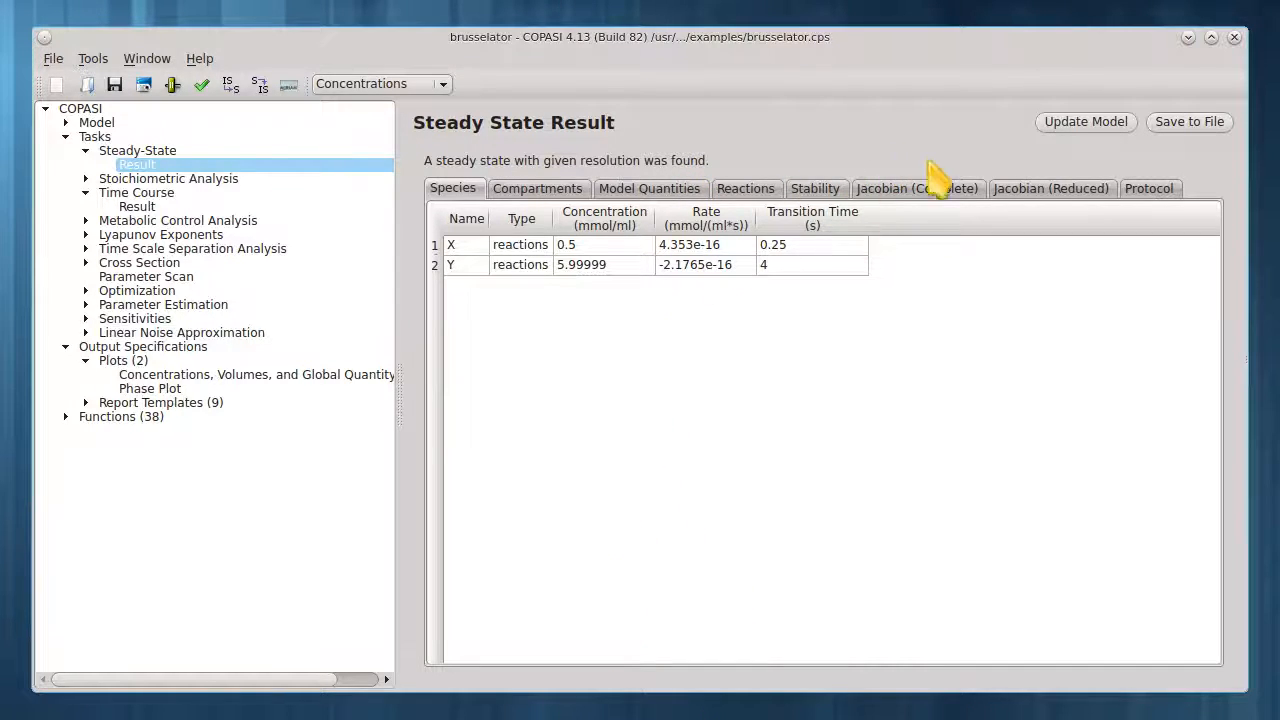
click(1050, 188)
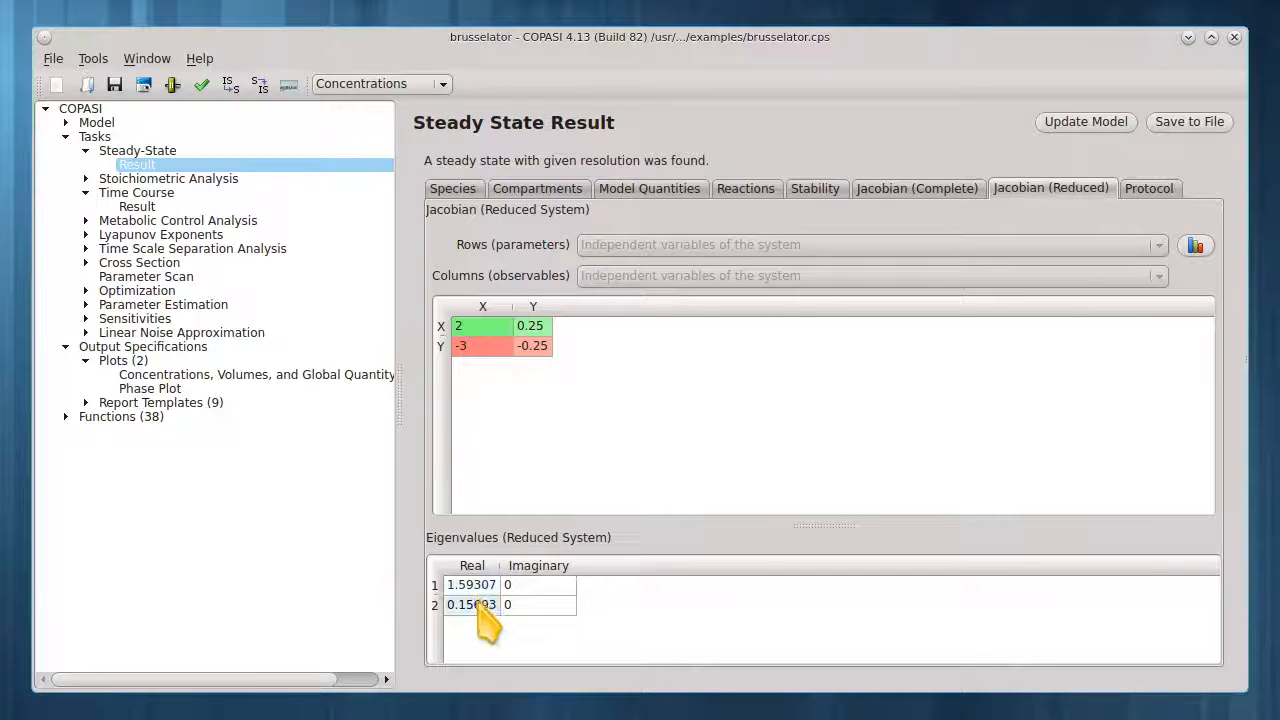
mouse_move(976, 220)
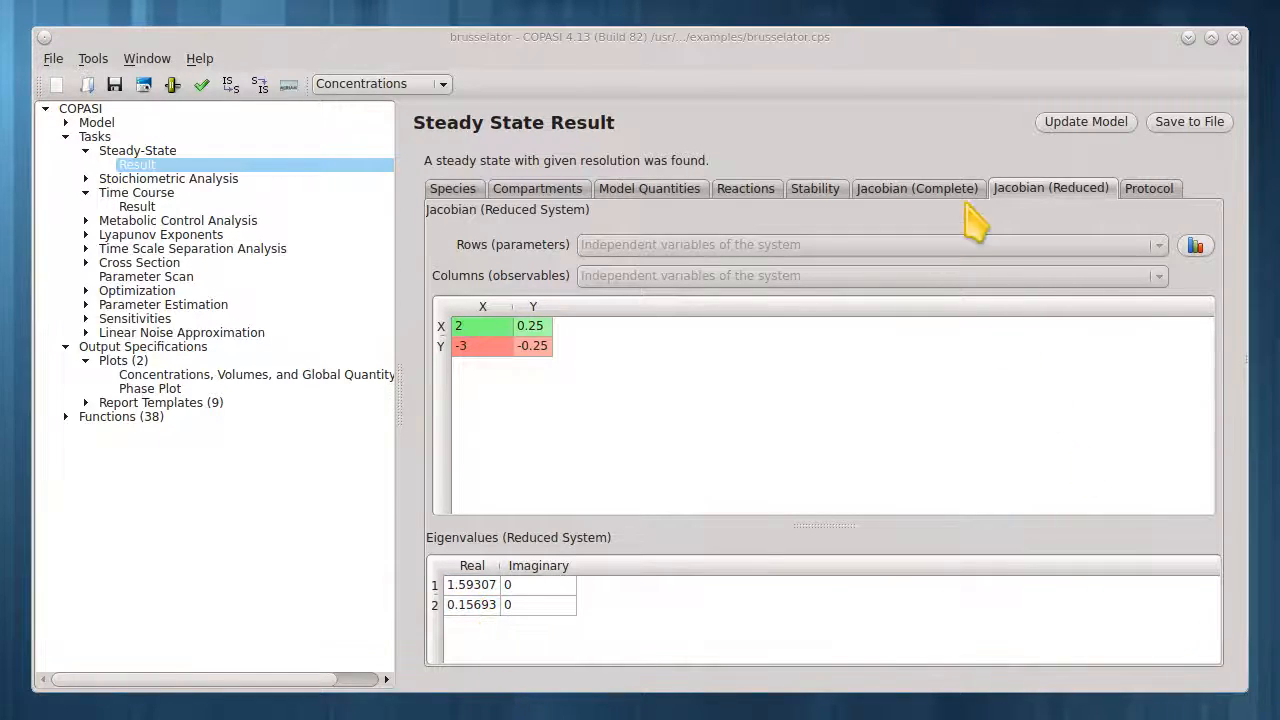
click(814, 188)
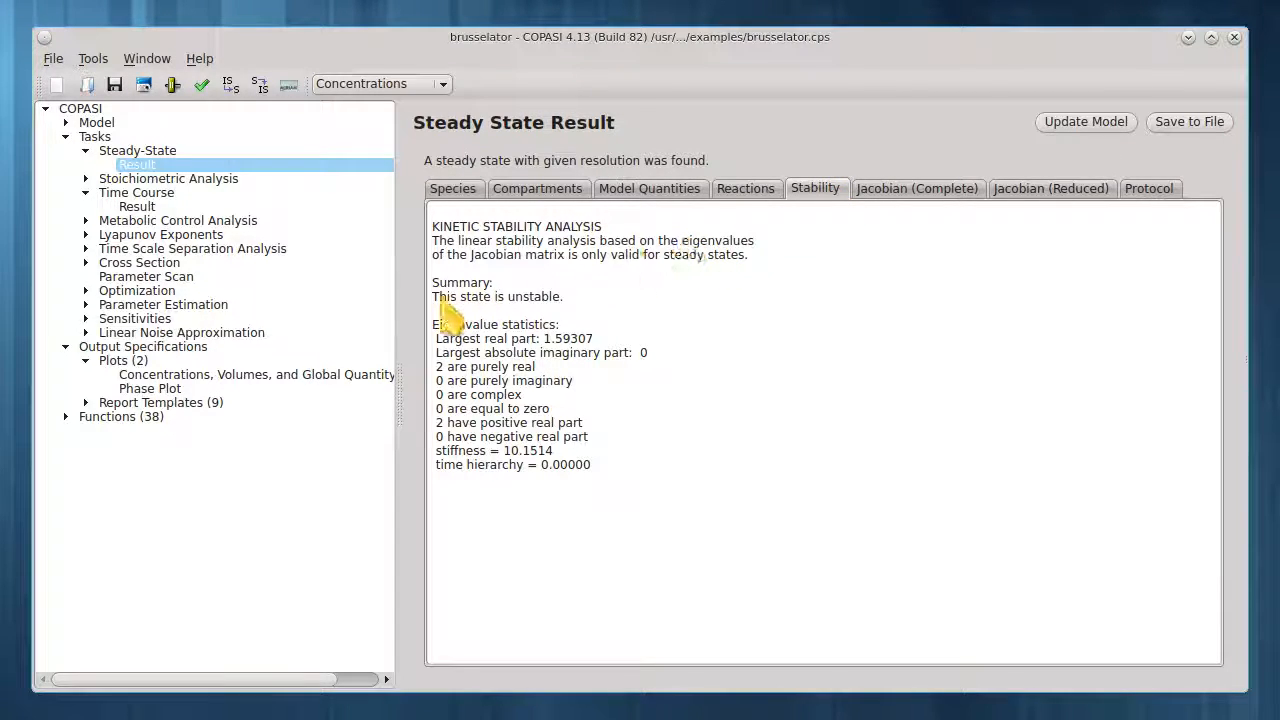
mouse_move(564, 316)
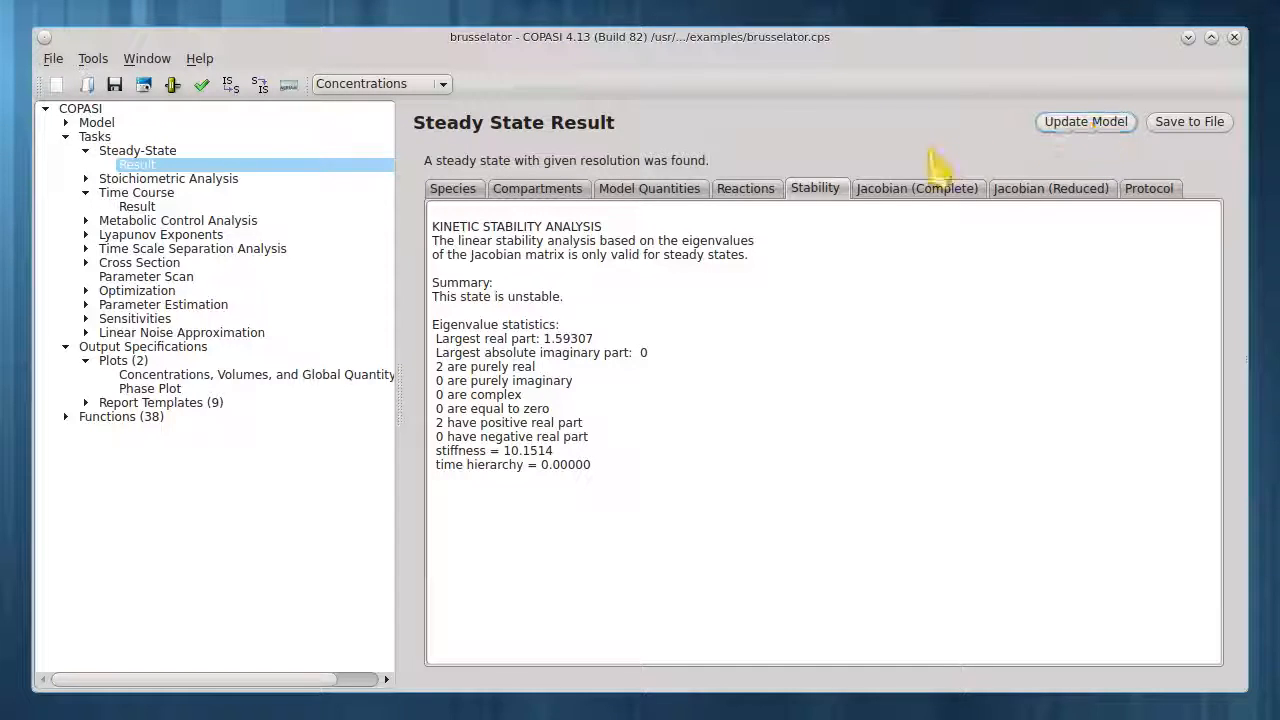
- Rerun the Brusselator time course from the steady state, showing X and Y flat then oscillating
click(136, 192)
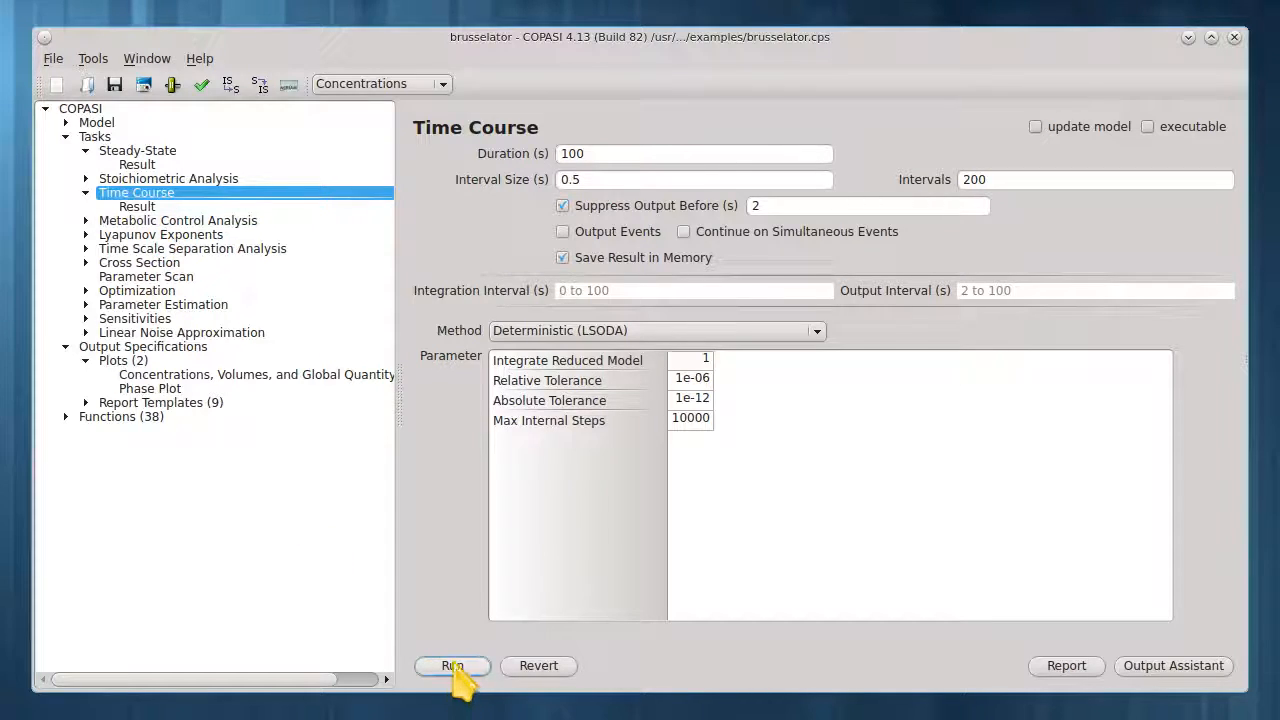
click(452, 664)
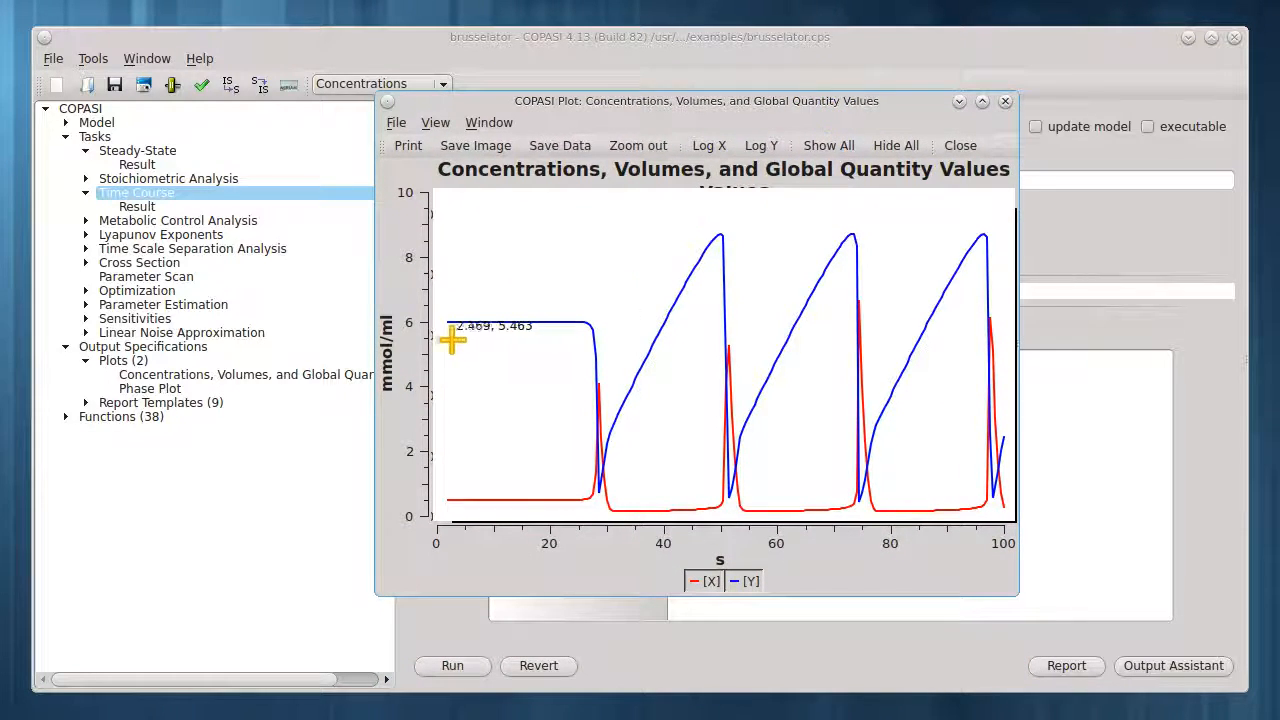
mouse_move(718, 352)
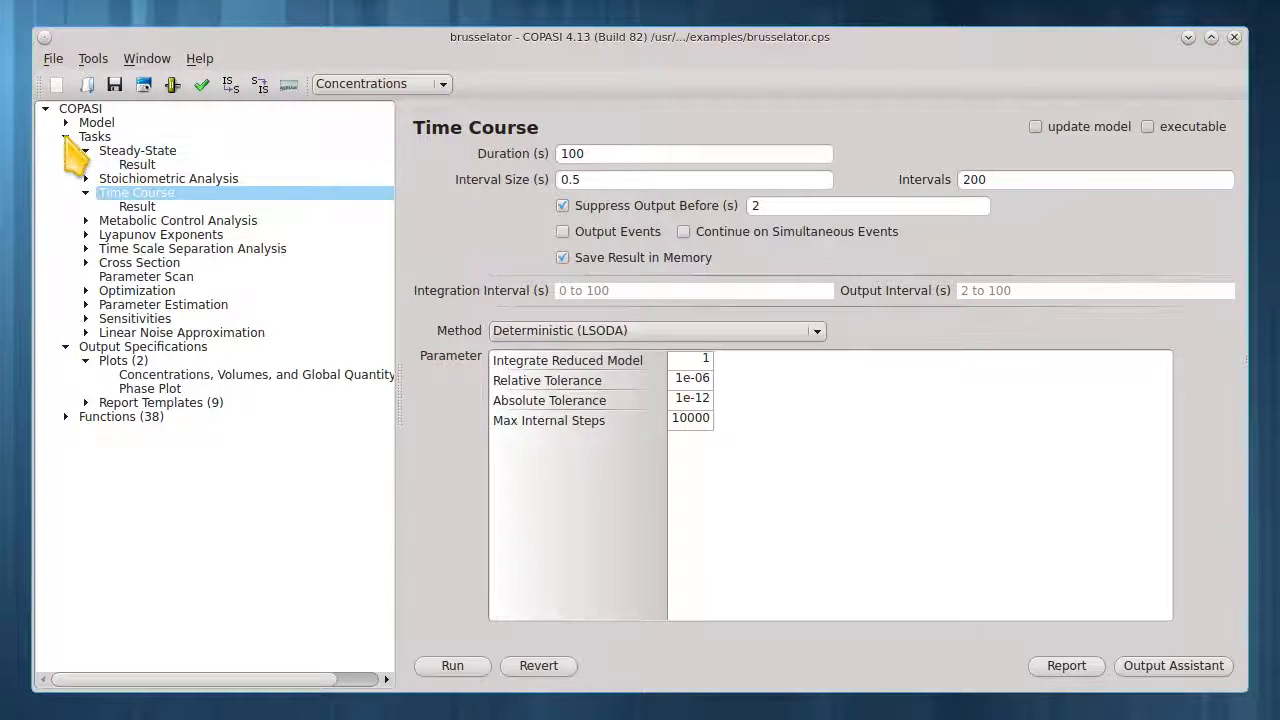
click(66, 136)
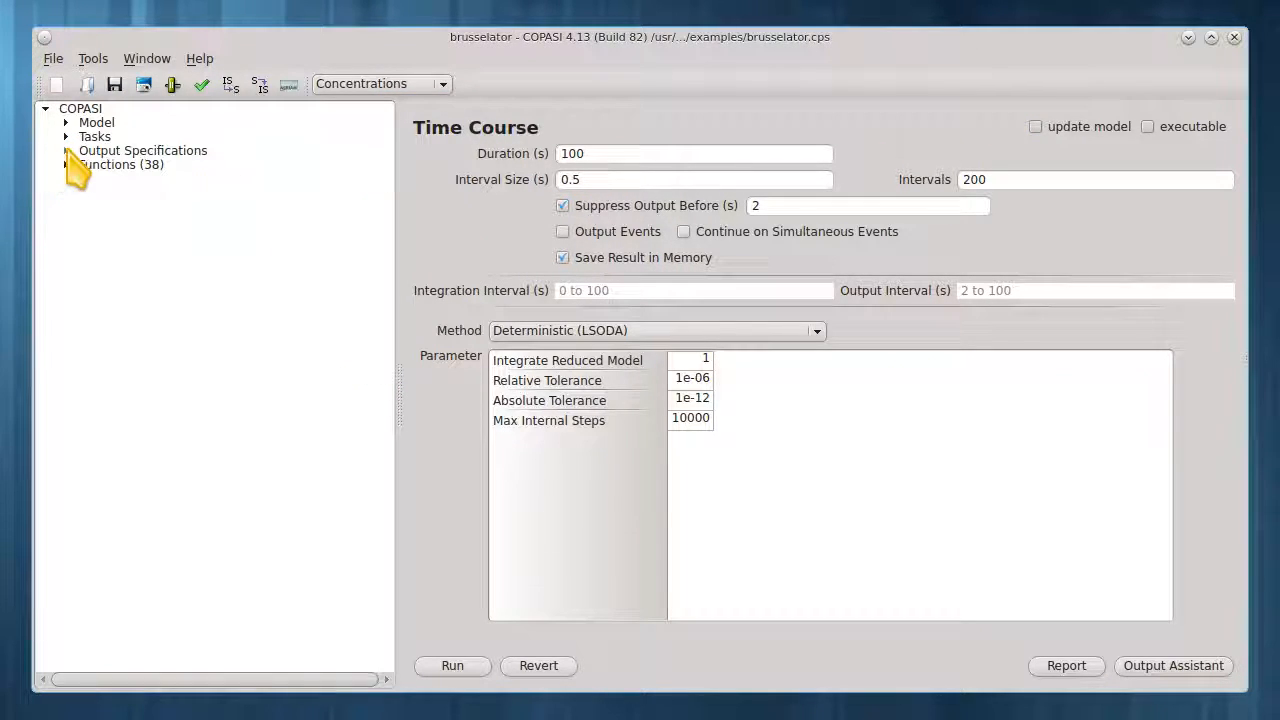